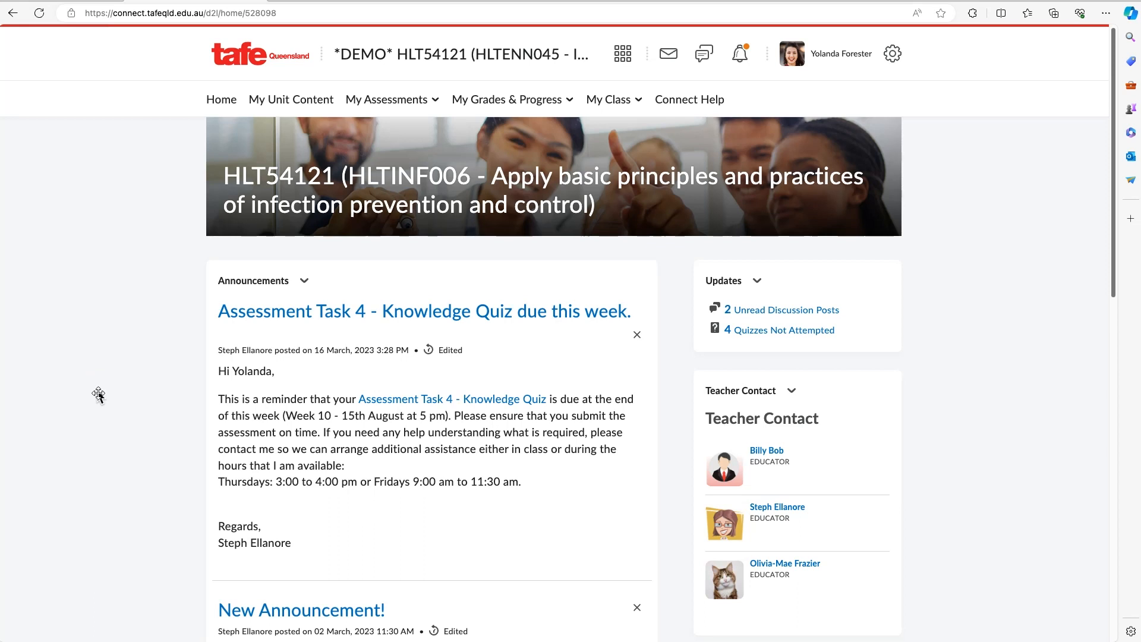
mouse_move(98, 392)
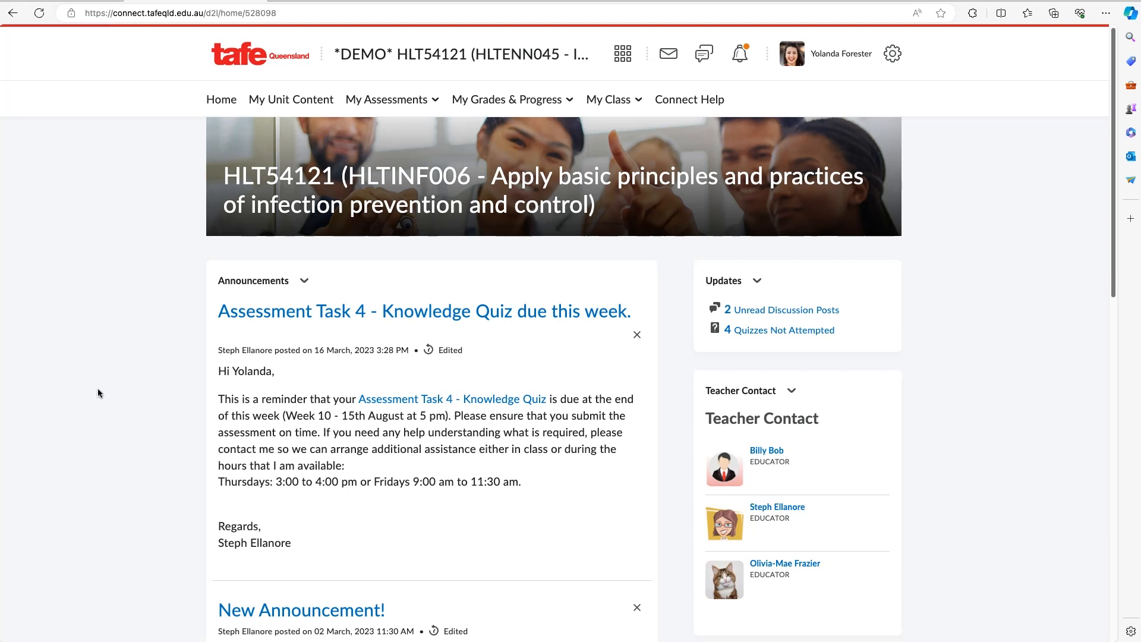
mouse_move(107, 372)
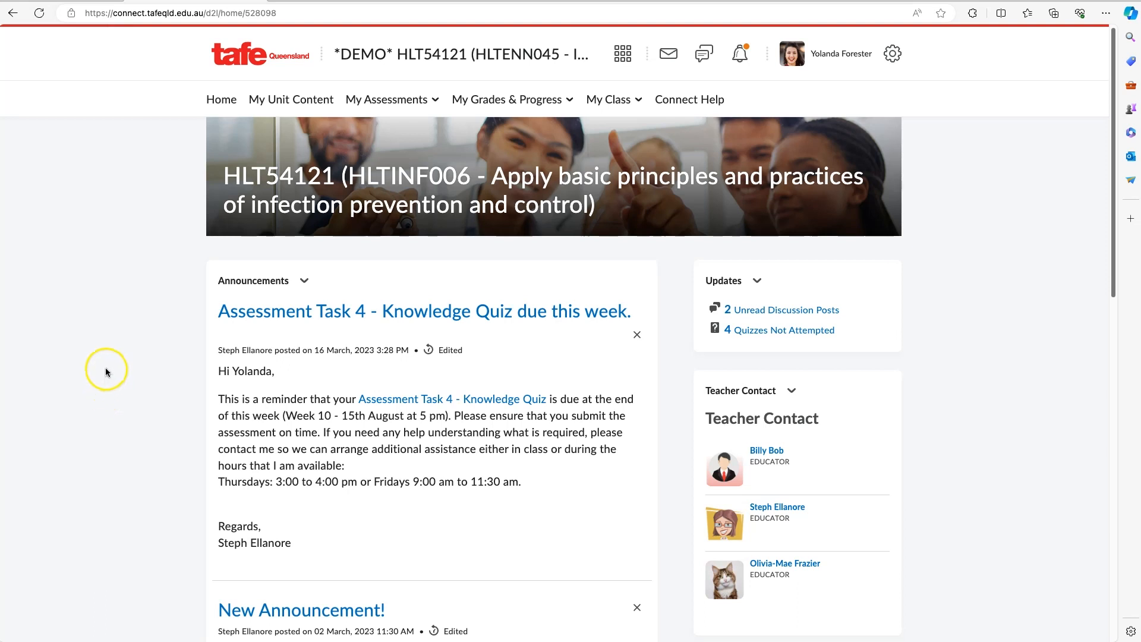
mouse_move(117, 382)
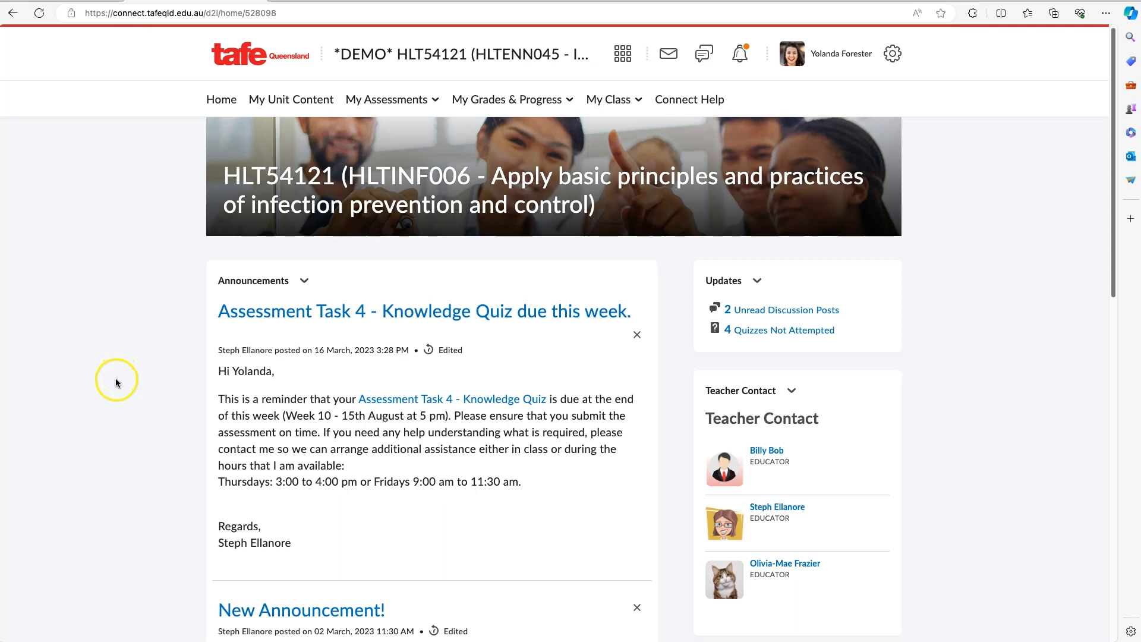
mouse_move(223, 211)
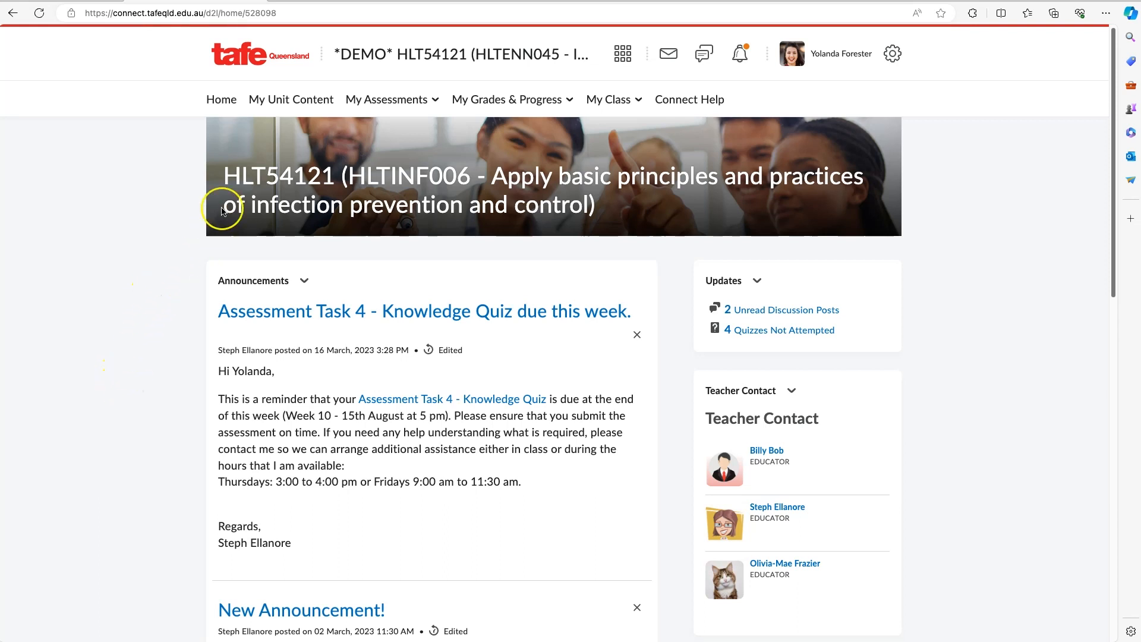
mouse_move(389, 100)
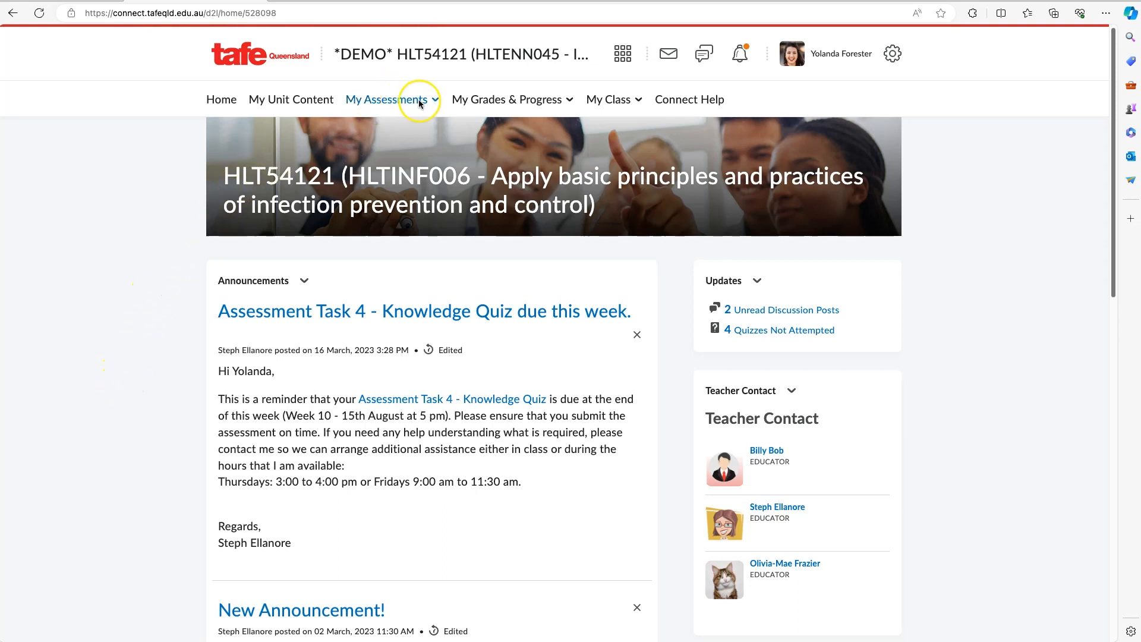
Choose Assignments from the My Assessments menu to list the course's assessment tasks.
left_click(386, 99)
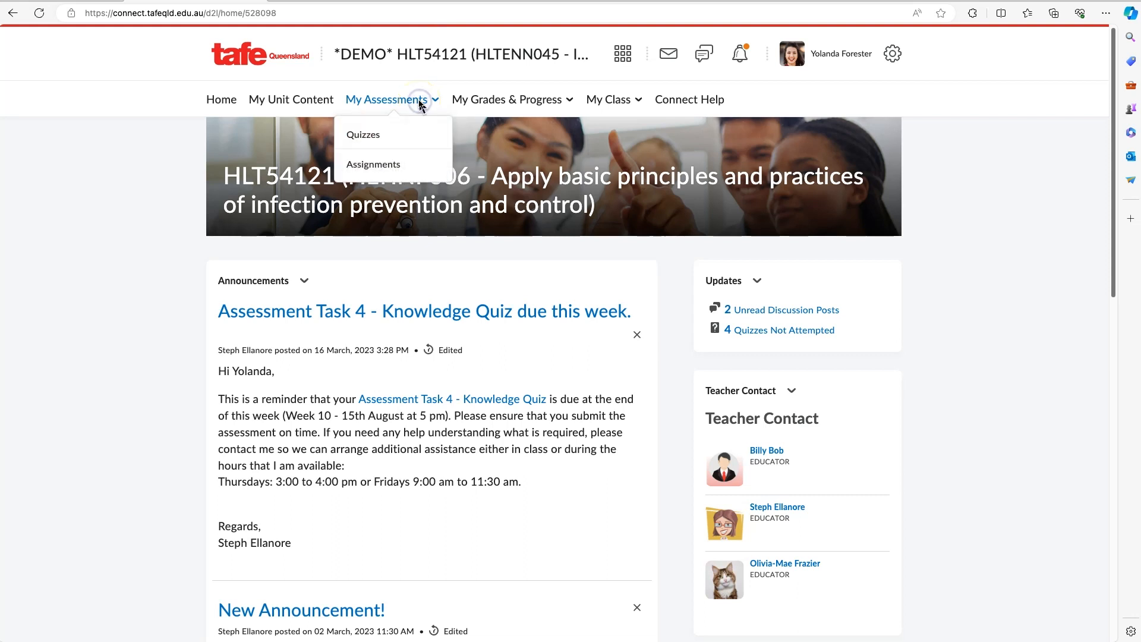
mouse_move(373, 164)
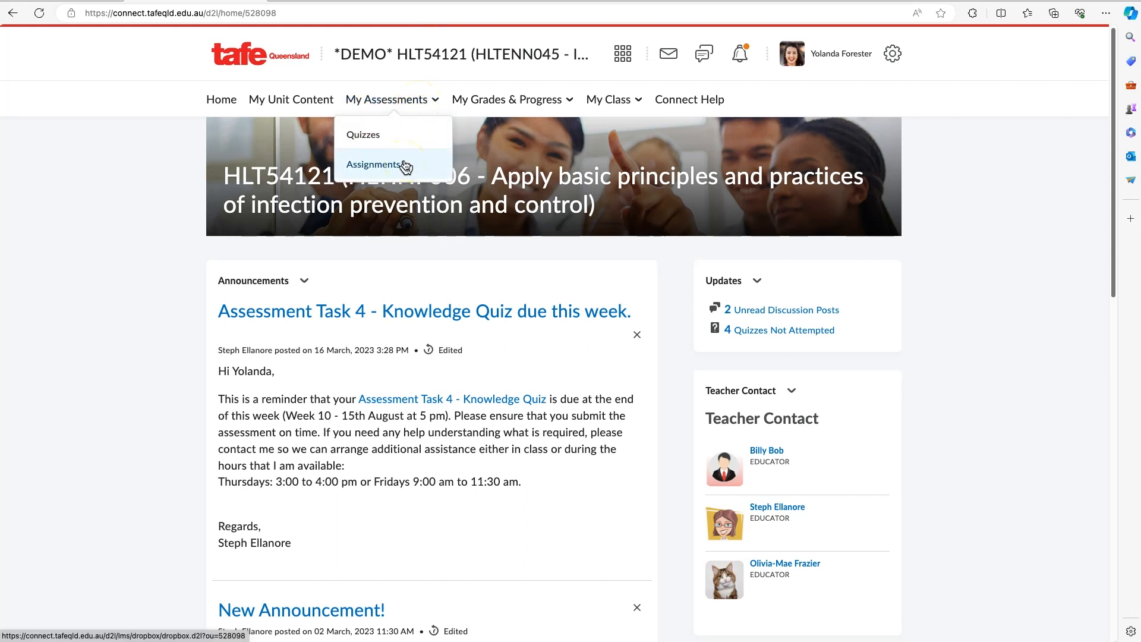
left_click(374, 164)
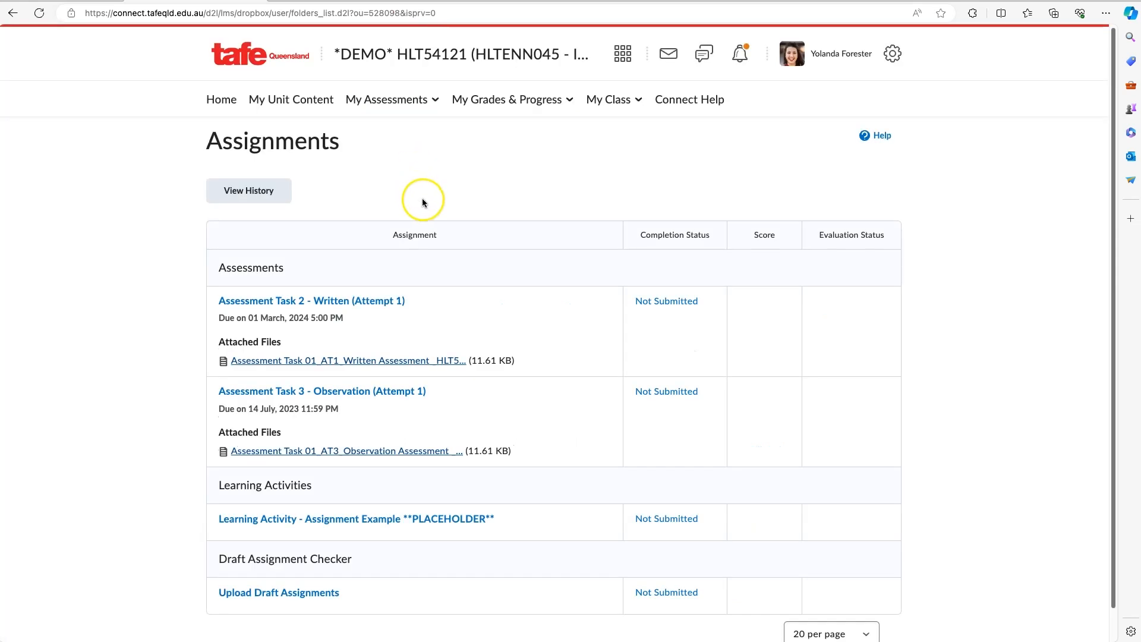
mouse_move(275, 401)
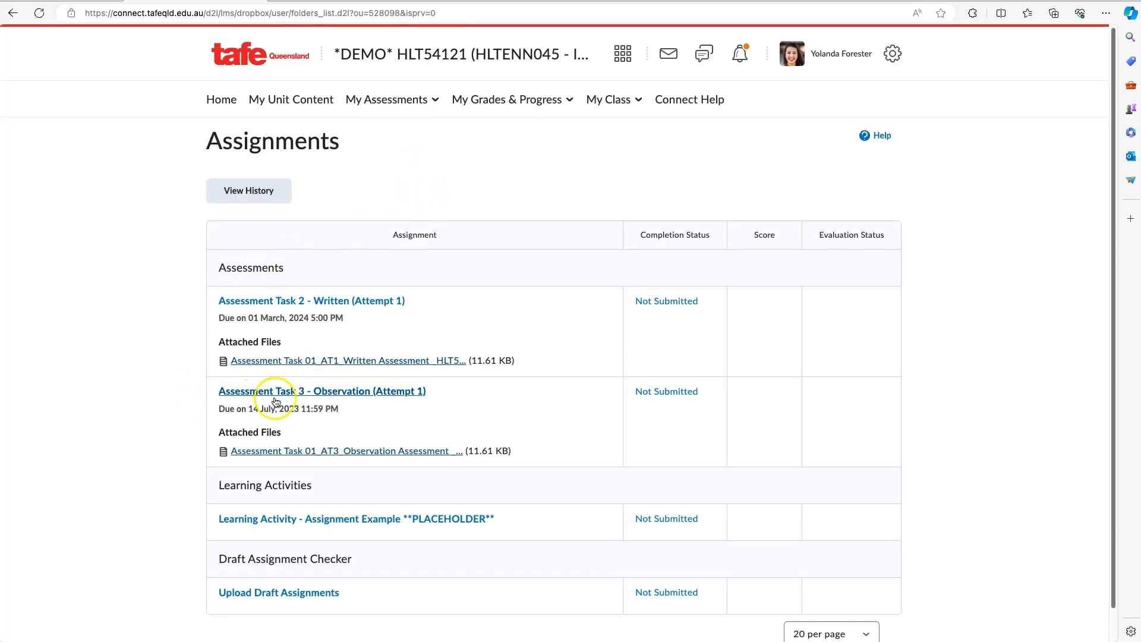
mouse_move(371, 399)
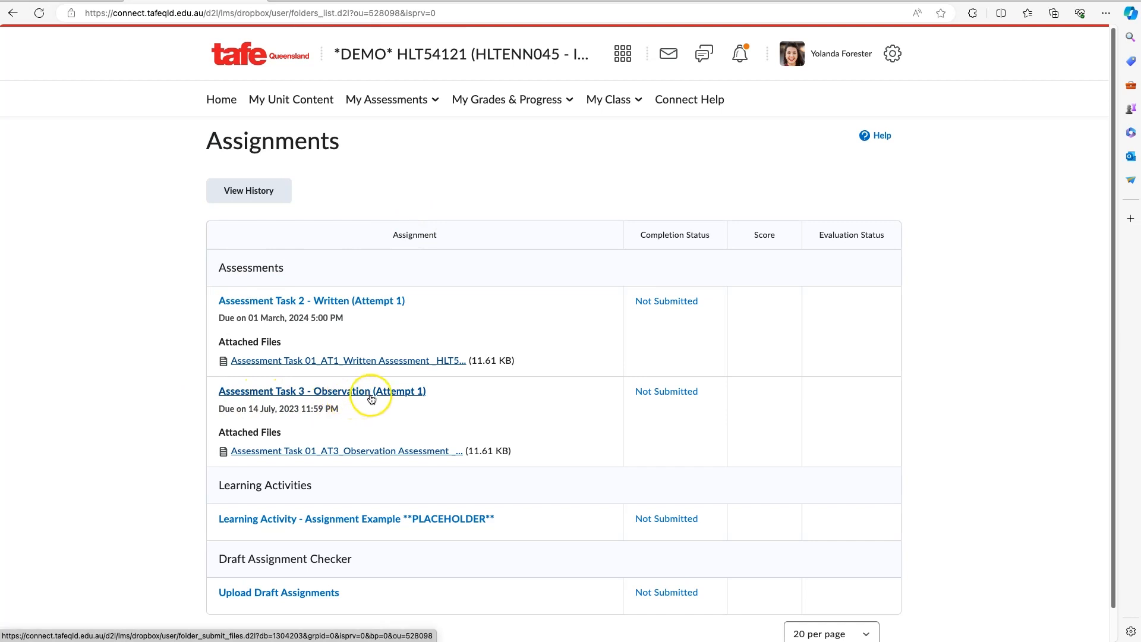
Open Assessment Task 3 - Observation (Attempt 1) and scroll to its Submit Assignment section.
left_click(321, 391)
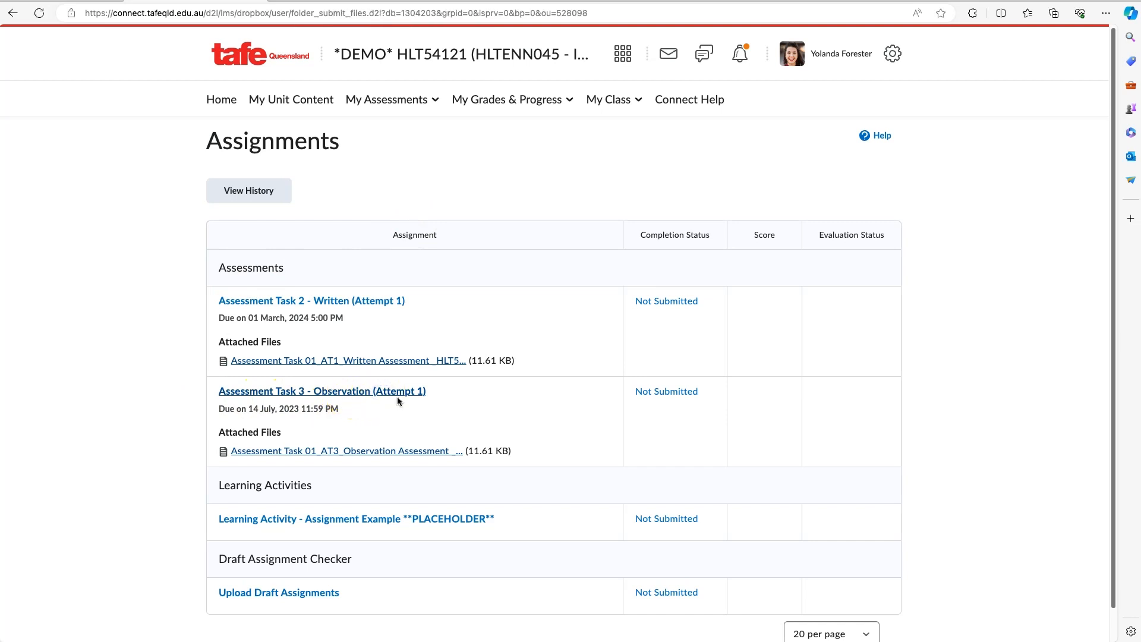
left_click(321, 391)
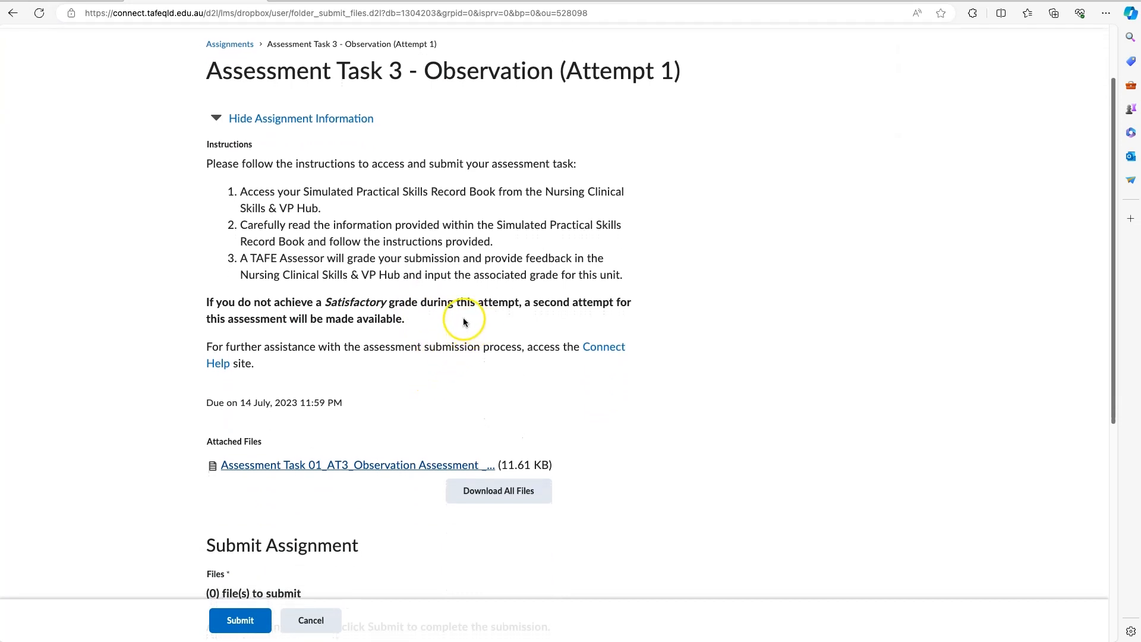
mouse_move(513, 339)
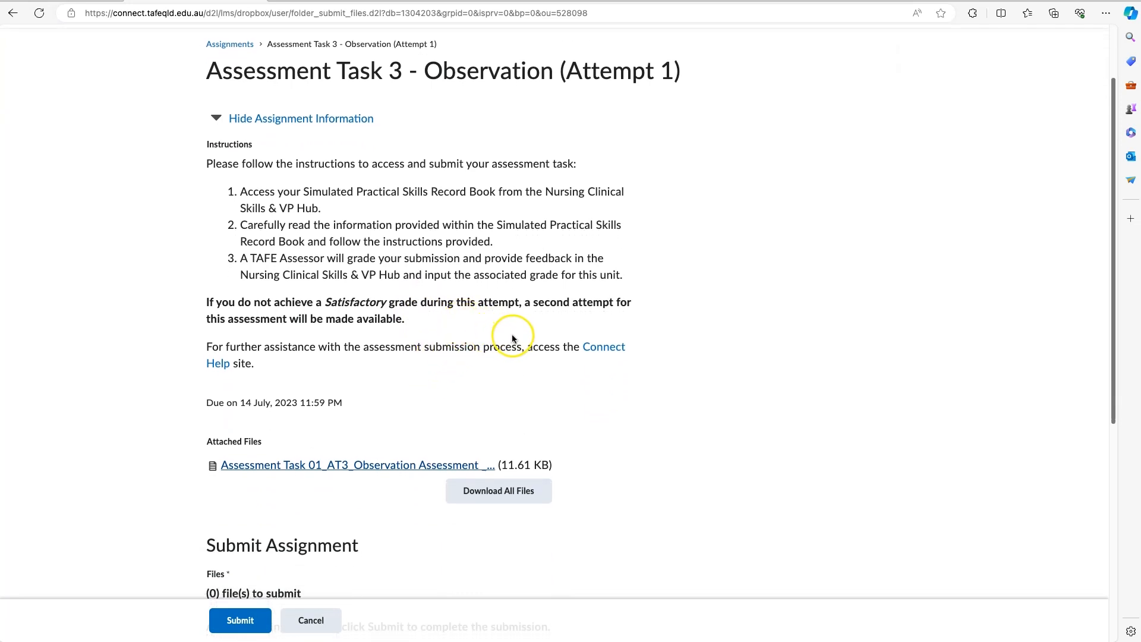
mouse_move(459, 353)
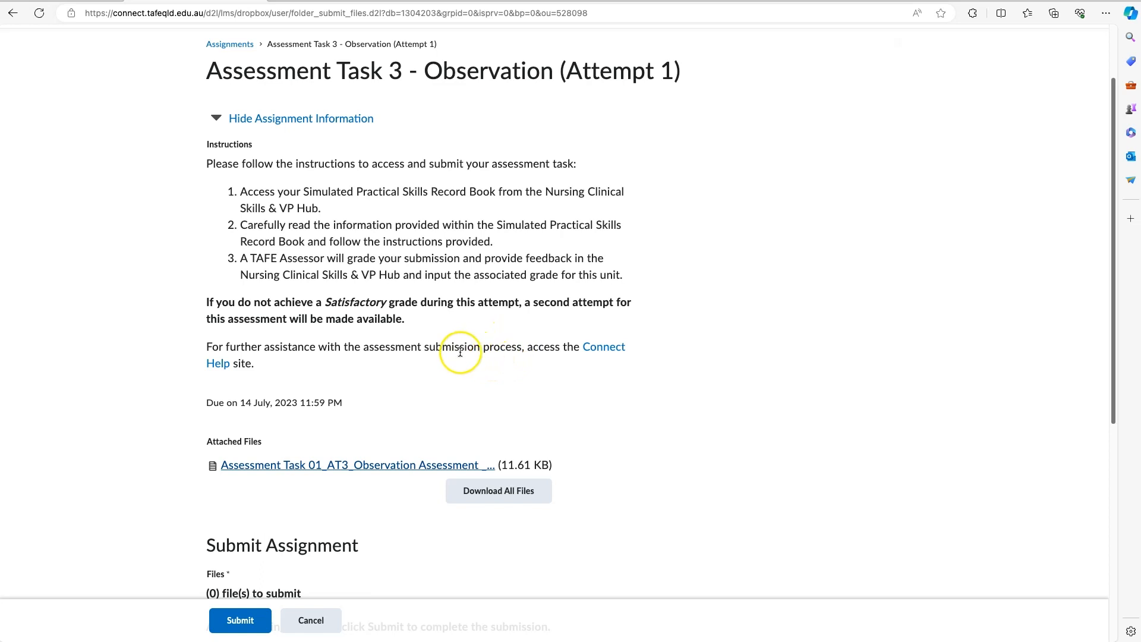
scroll("down", 3)
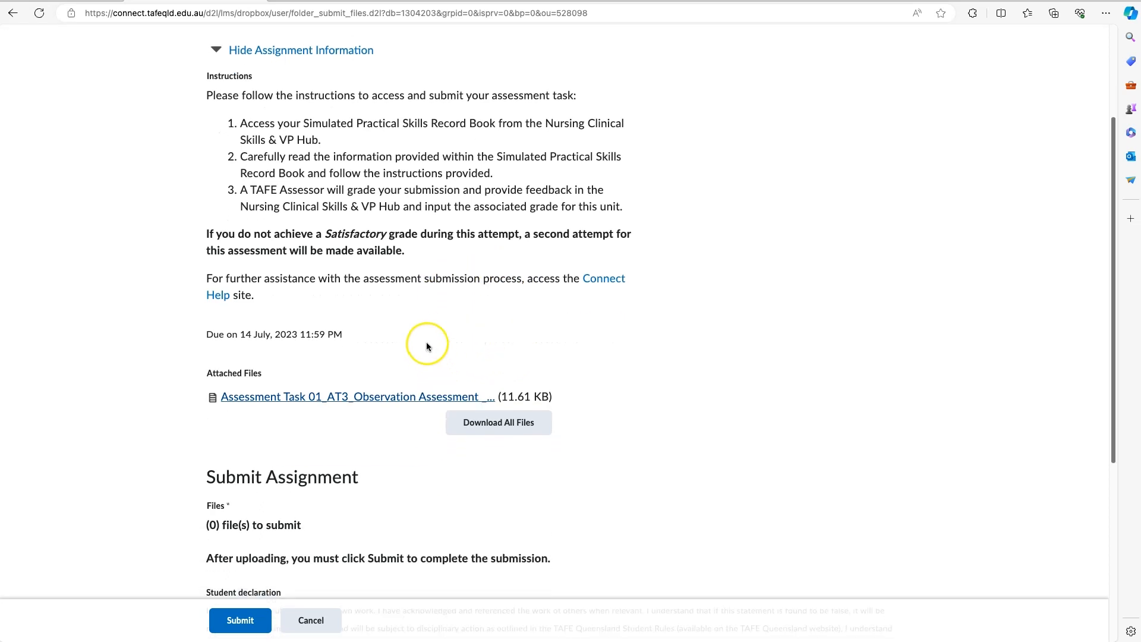
scroll("down", 3)
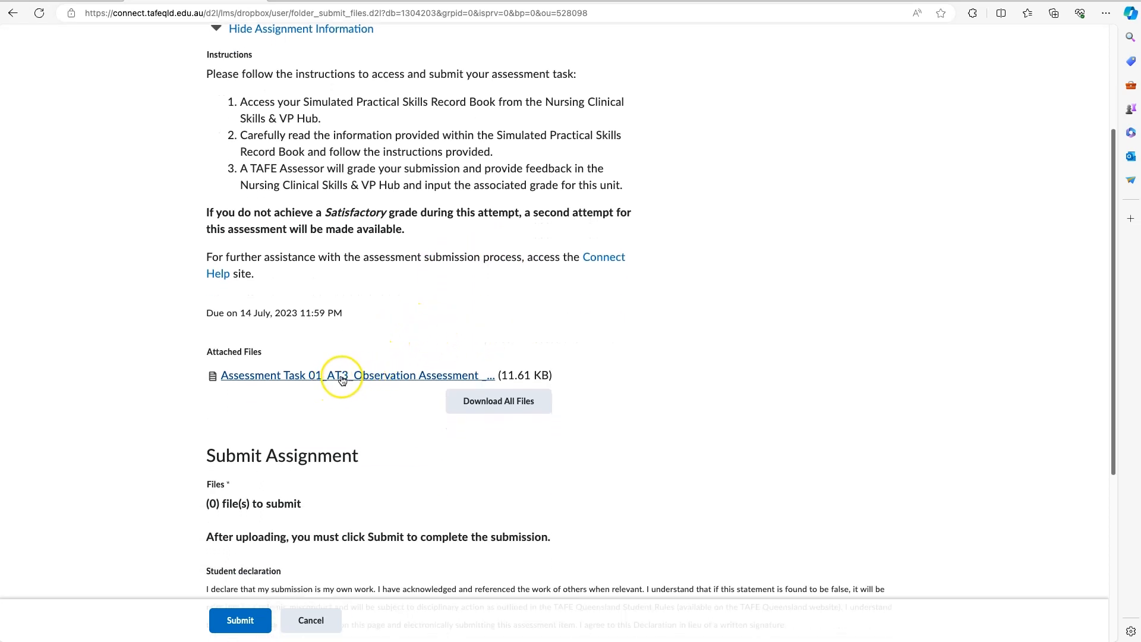
mouse_move(356, 408)
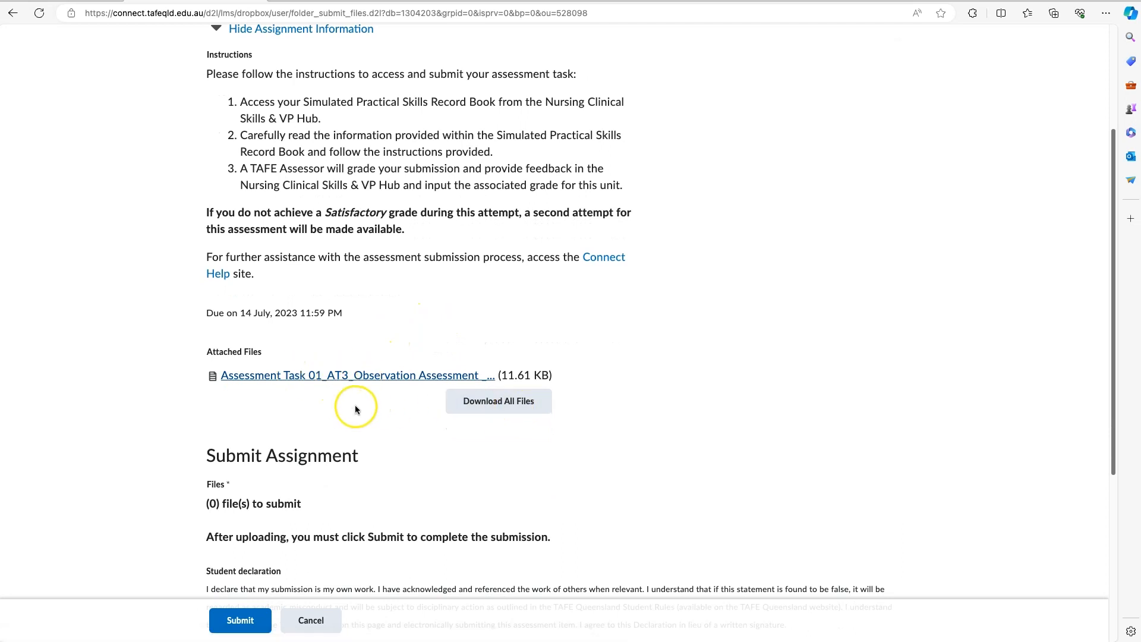
scroll("down", 3)
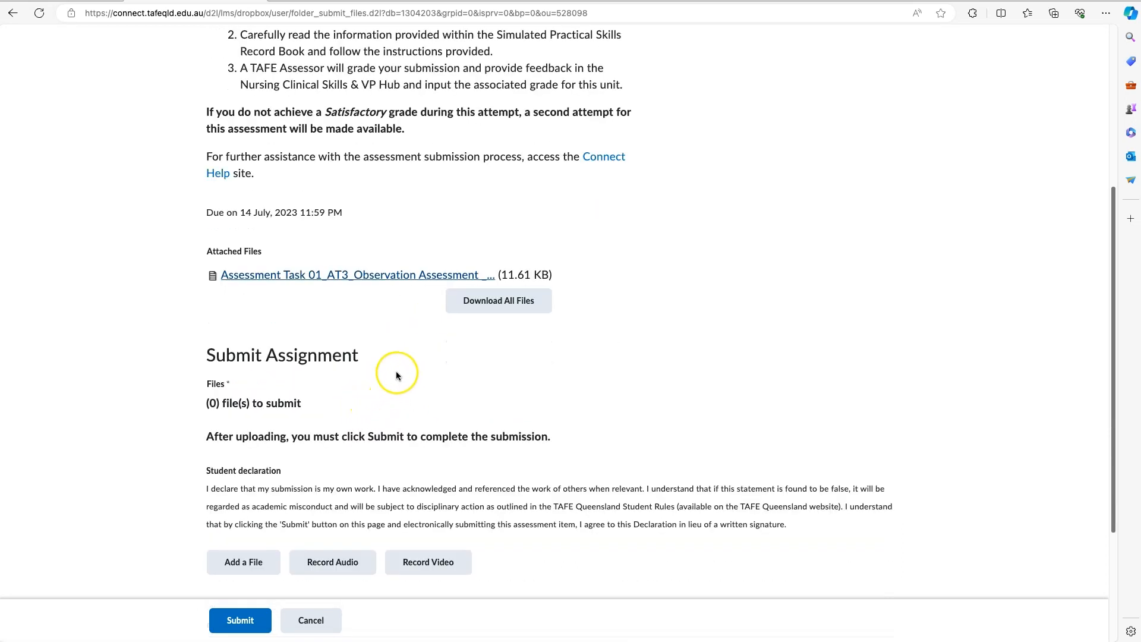
mouse_move(399, 351)
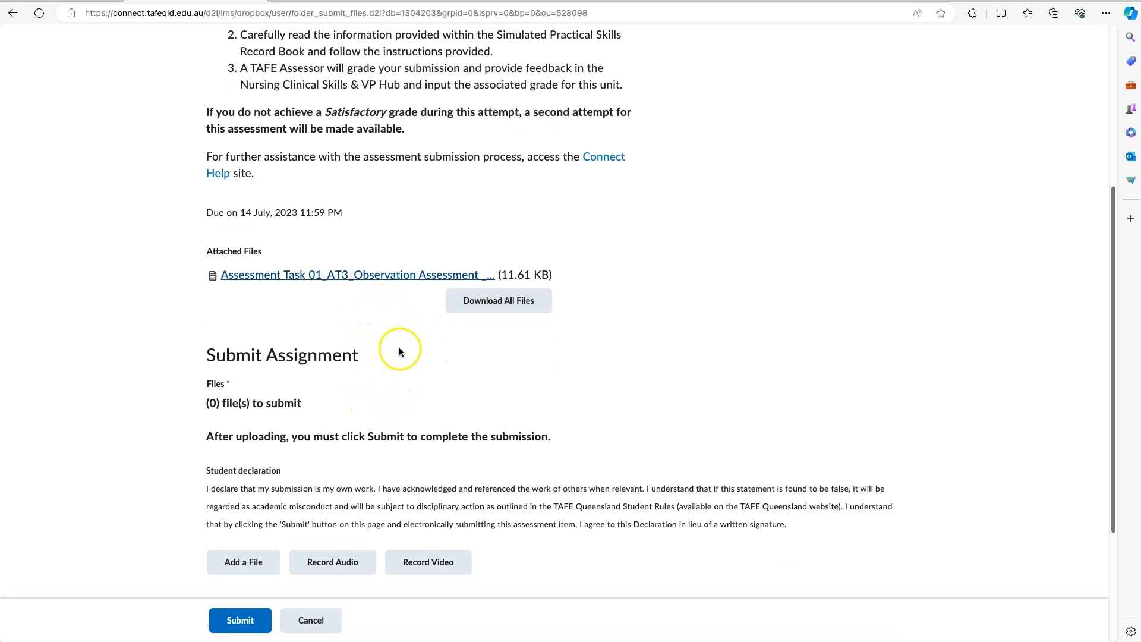
scroll("down", 3)
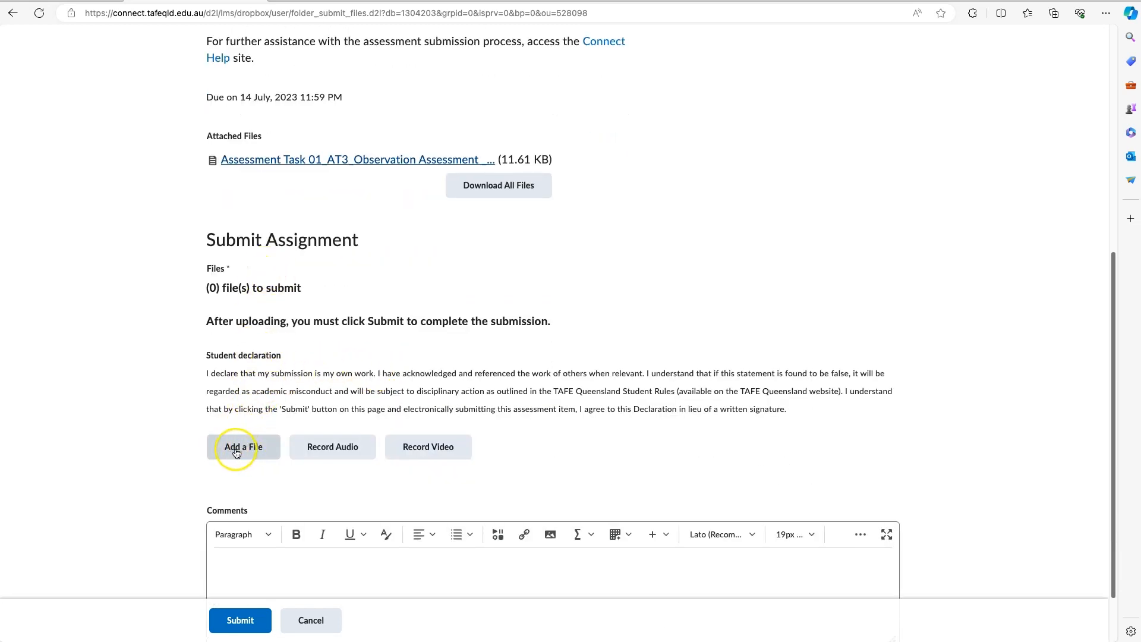
Upload the AT3 Observation Assessment .docx from Downloads as a submission file.
left_click(244, 446)
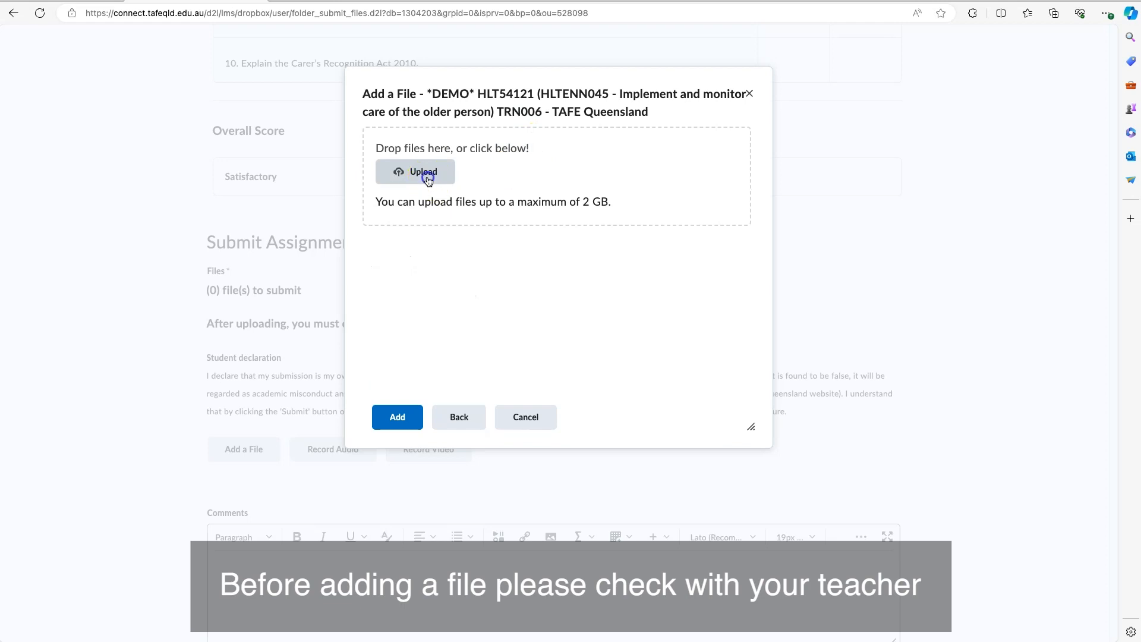
left_click(415, 171)
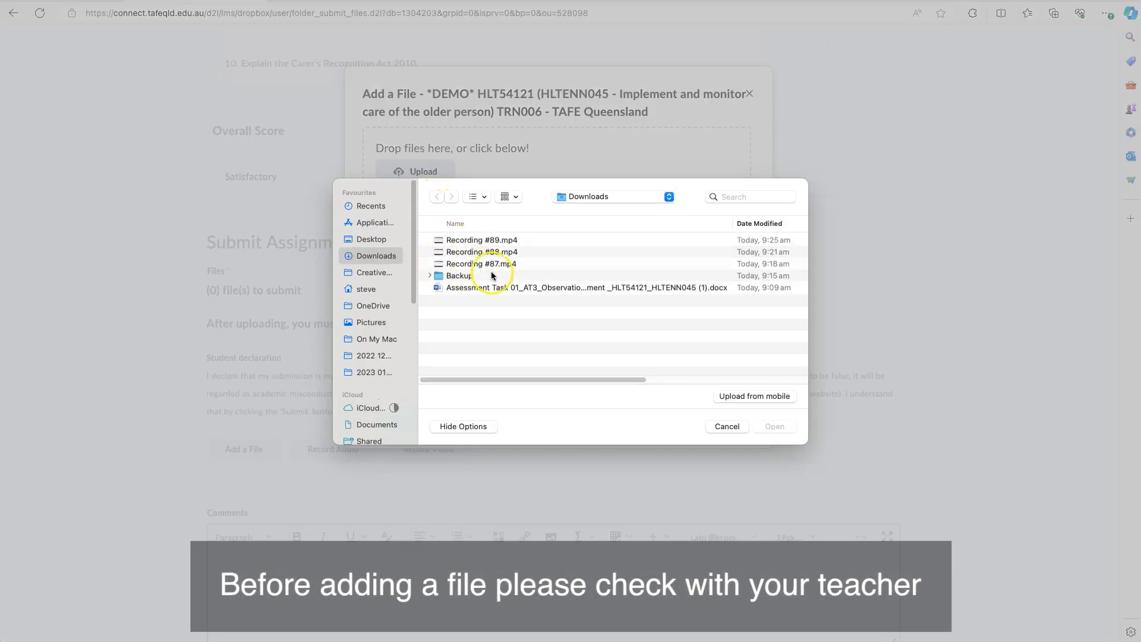
left_click(586, 288)
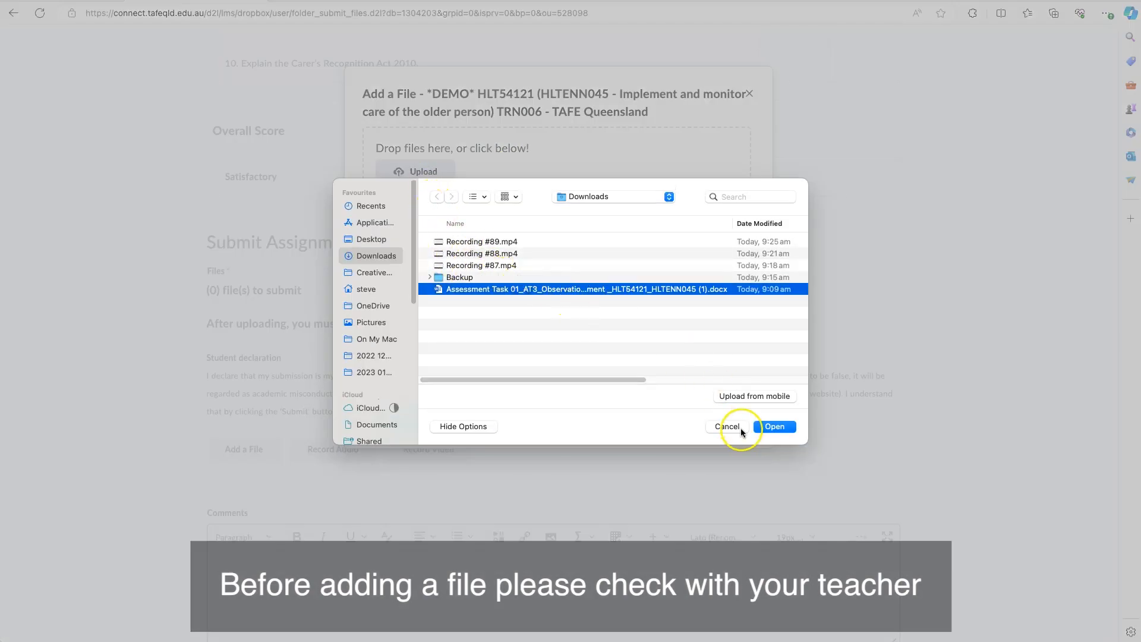
left_click(775, 427)
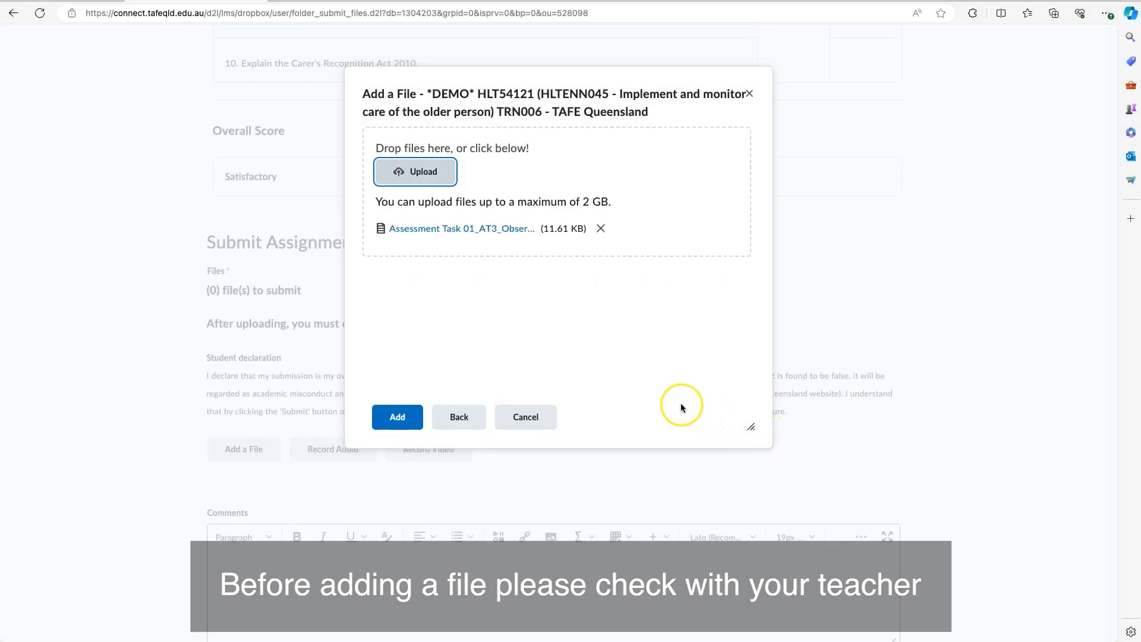
left_click(397, 417)
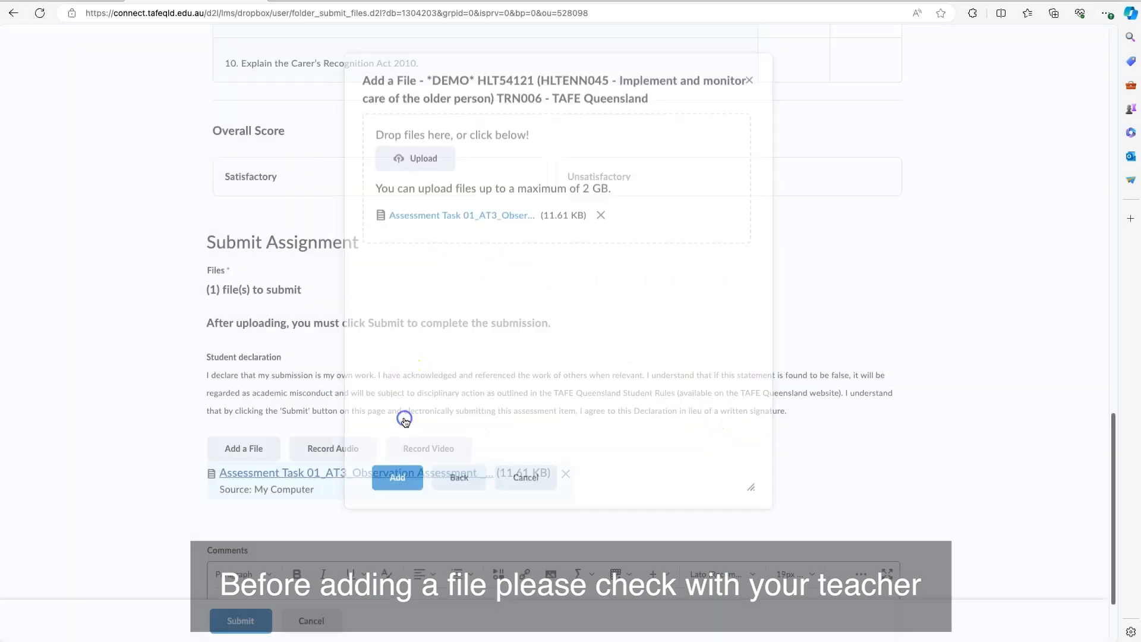
left_click(397, 478)
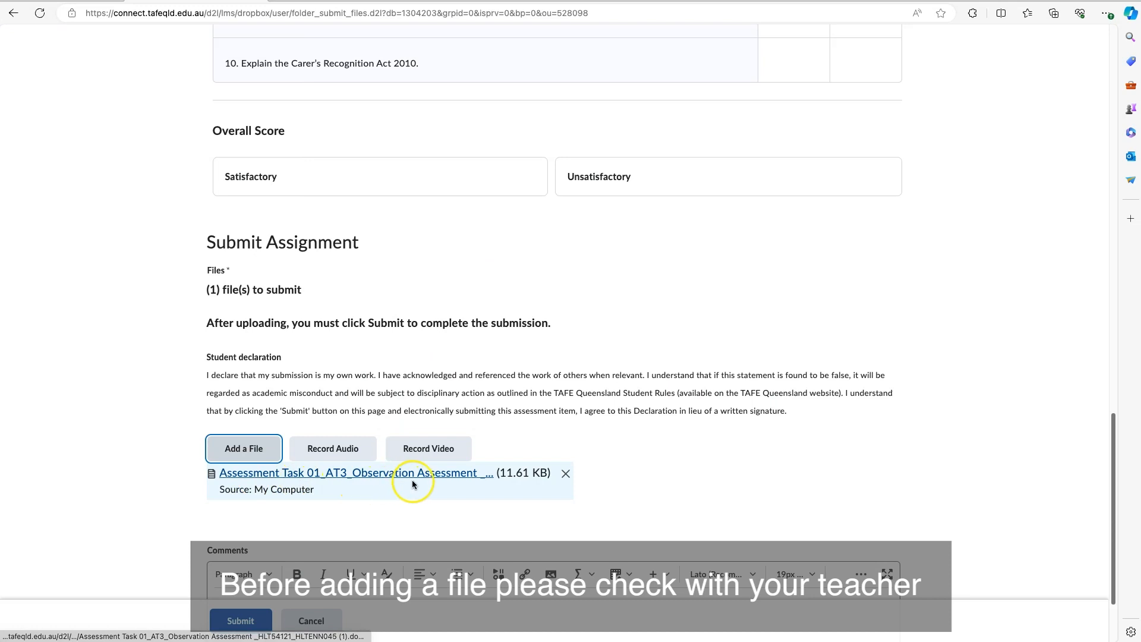
left_click(565, 473)
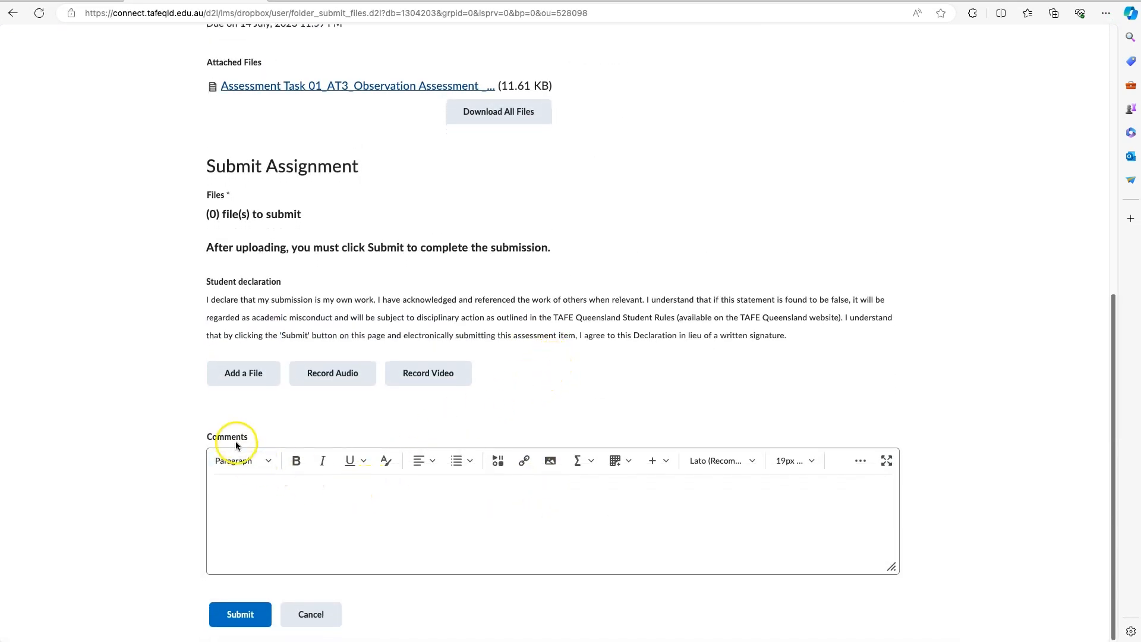
mouse_move(587, 400)
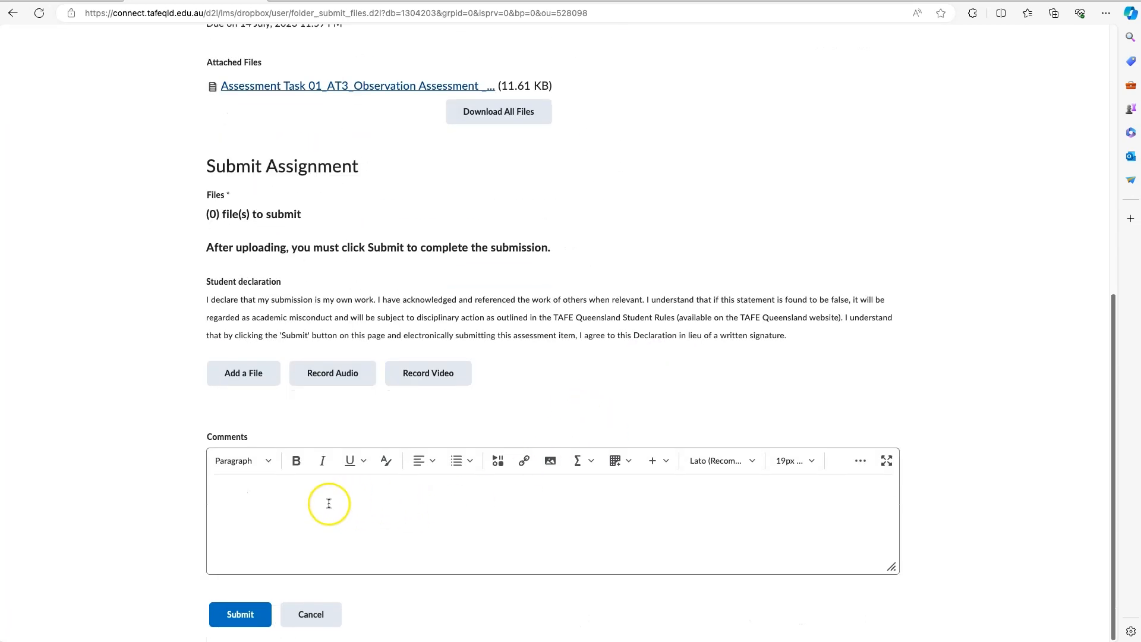
mouse_move(464, 504)
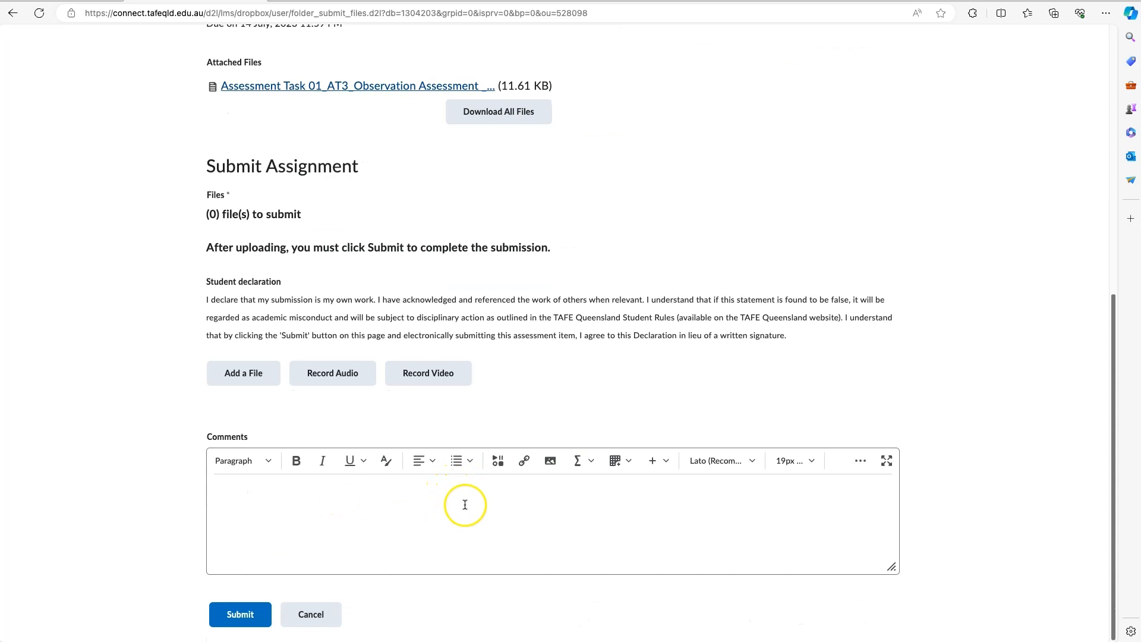
mouse_move(472, 513)
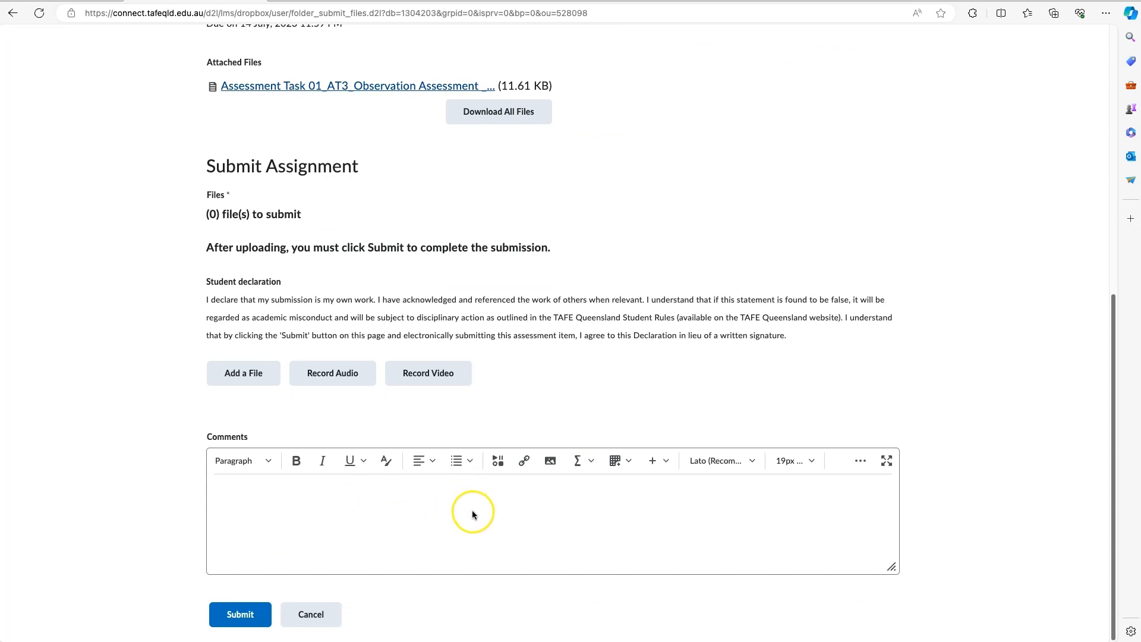
mouse_move(499, 460)
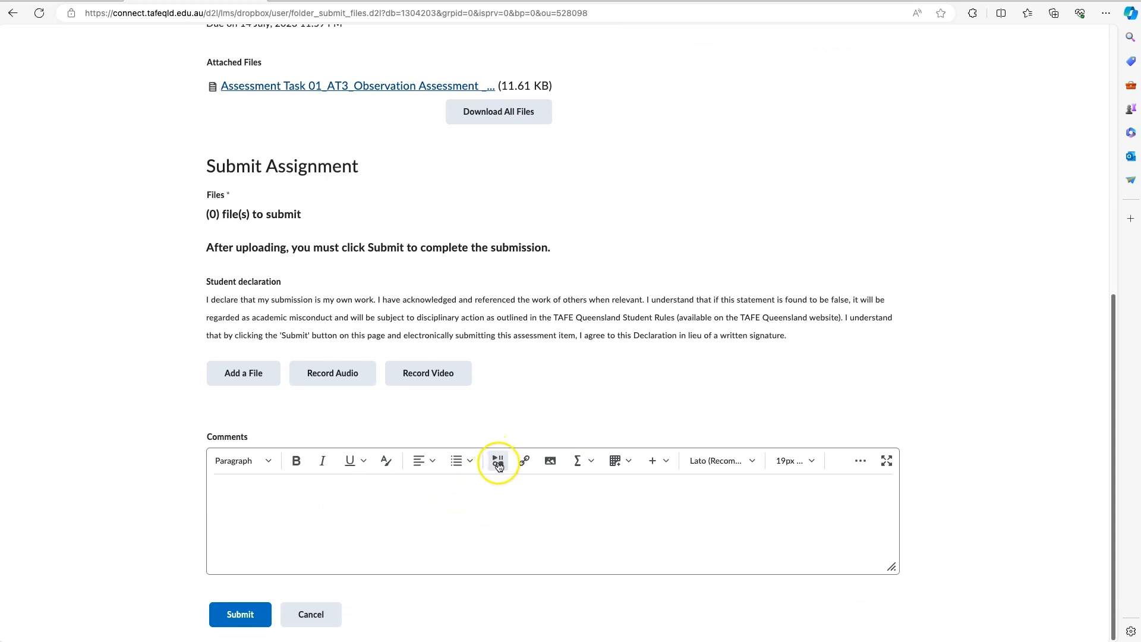
mouse_move(498, 460)
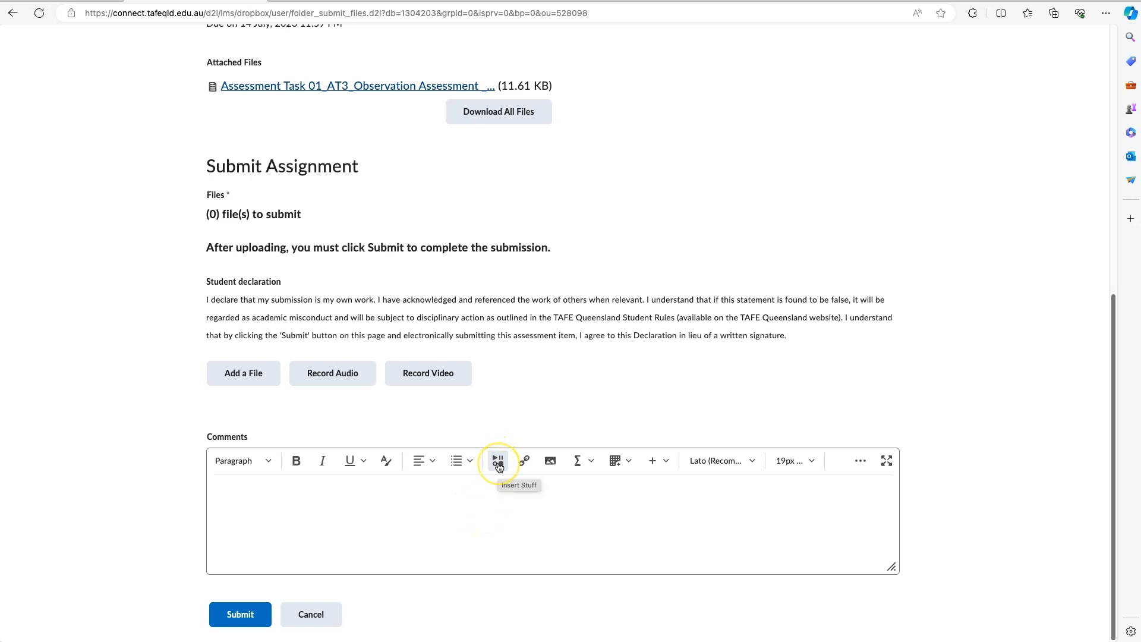
Open the Insert Stuff menu from the Comments editor toolbar.
left_click(498, 460)
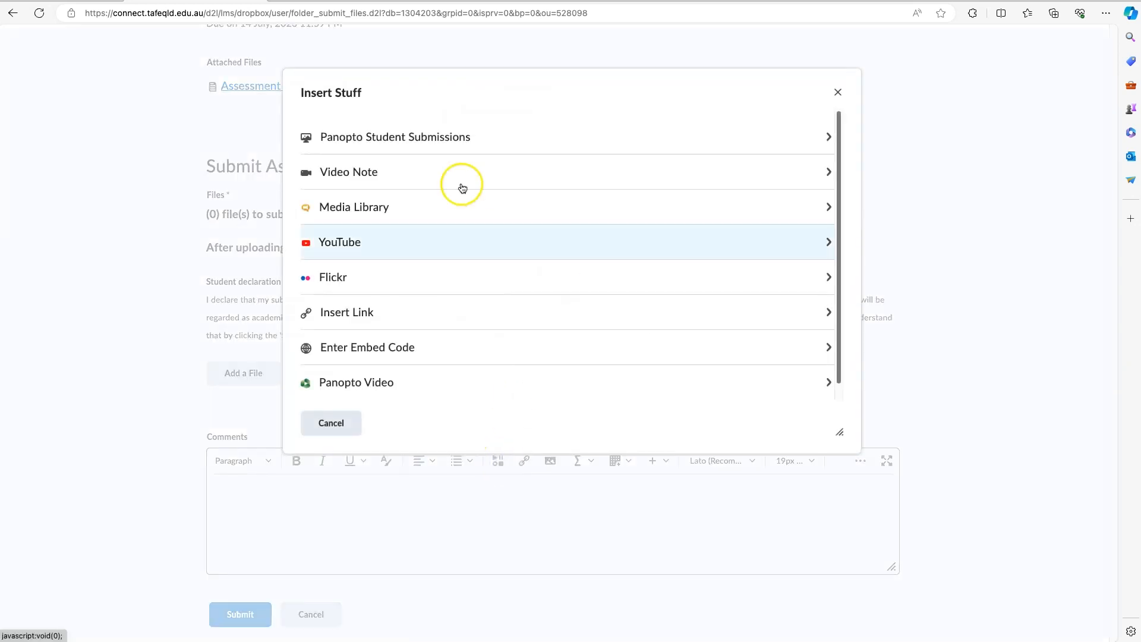
mouse_move(469, 140)
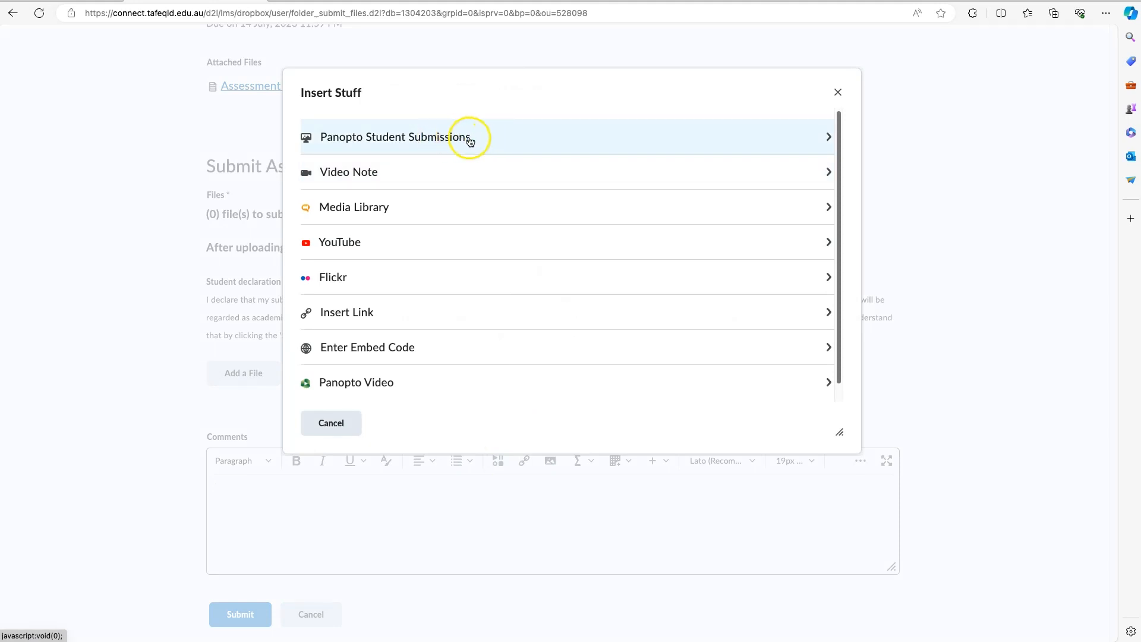
mouse_move(554, 139)
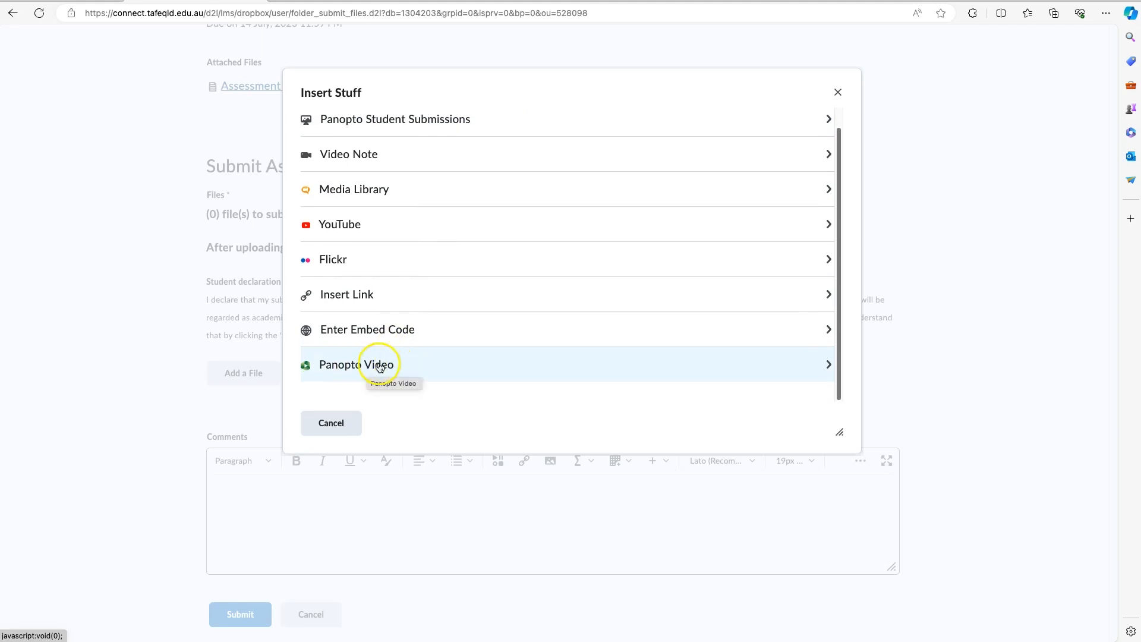
mouse_move(415, 370)
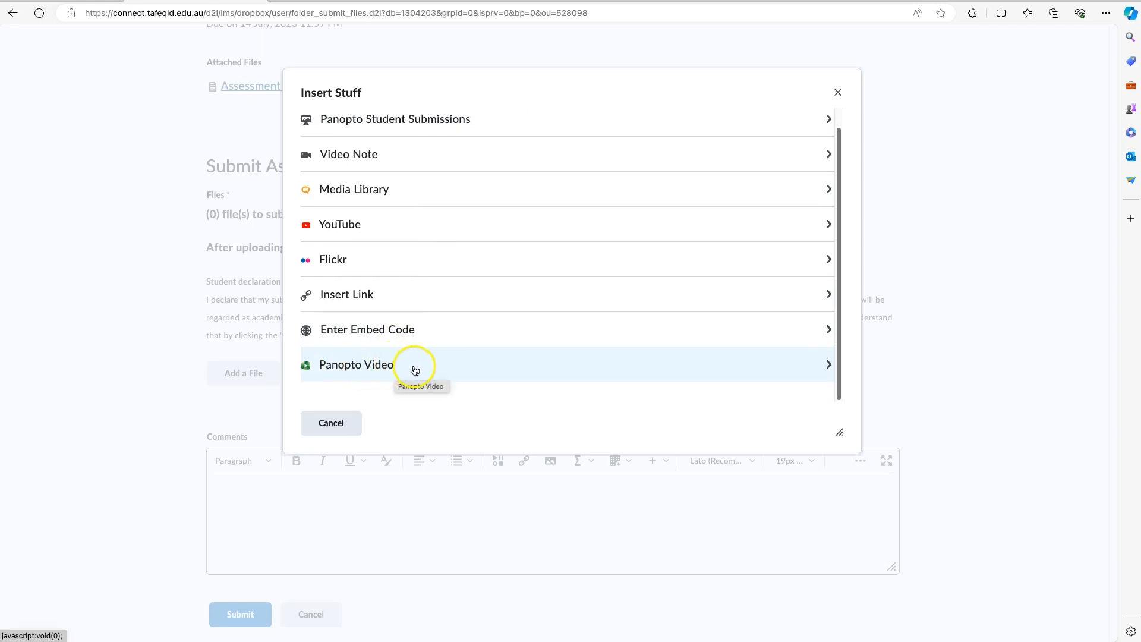
mouse_move(384, 370)
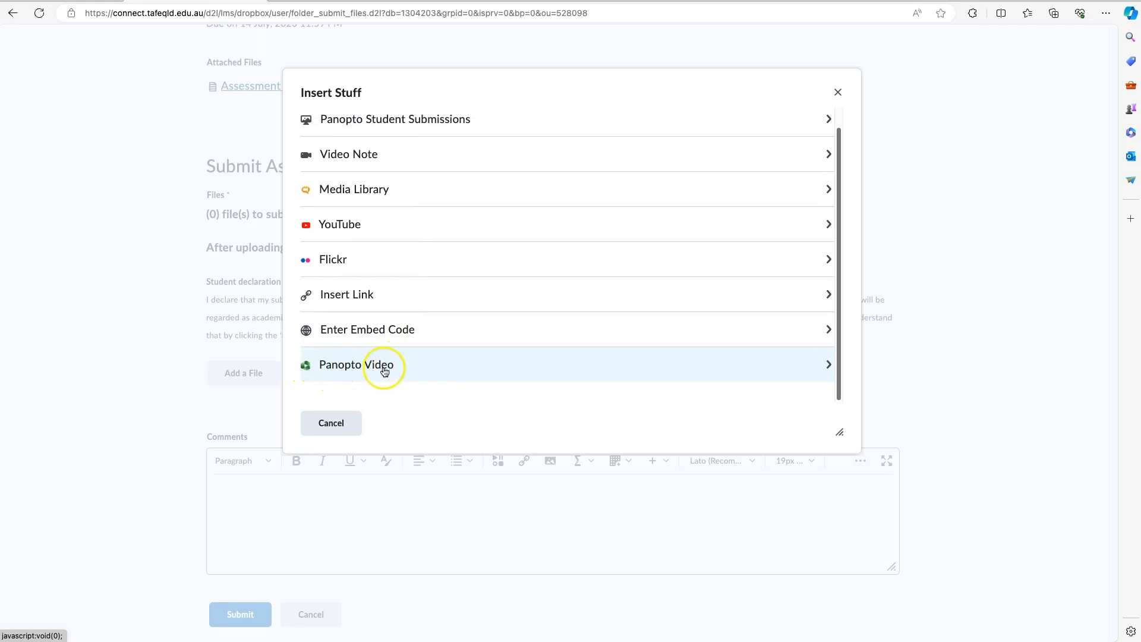
scroll("up", 3)
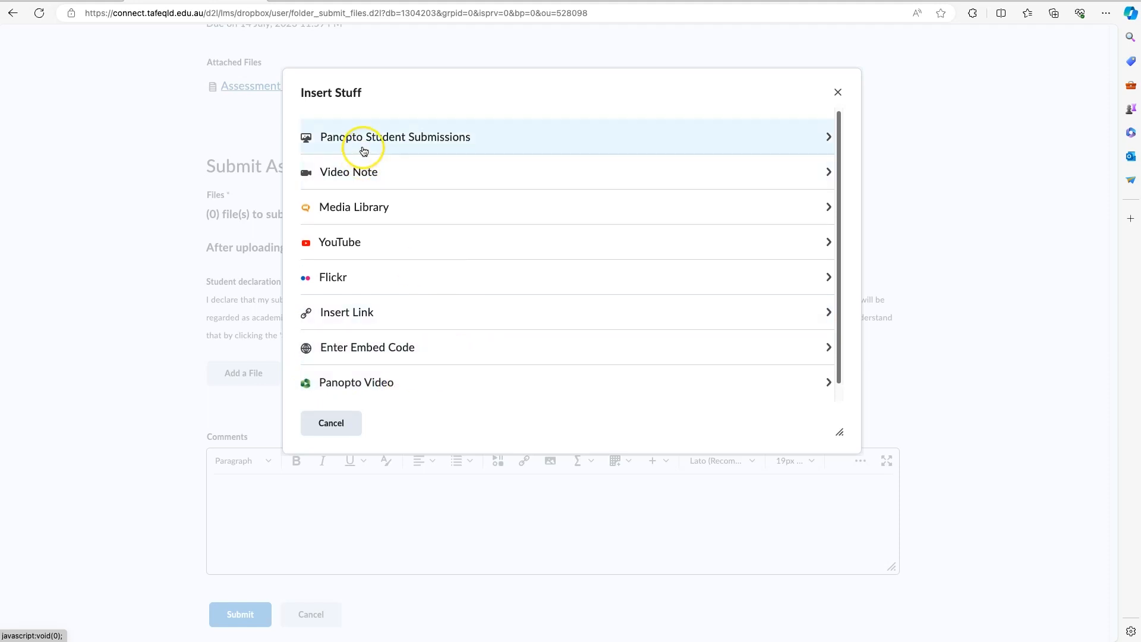
mouse_move(331, 143)
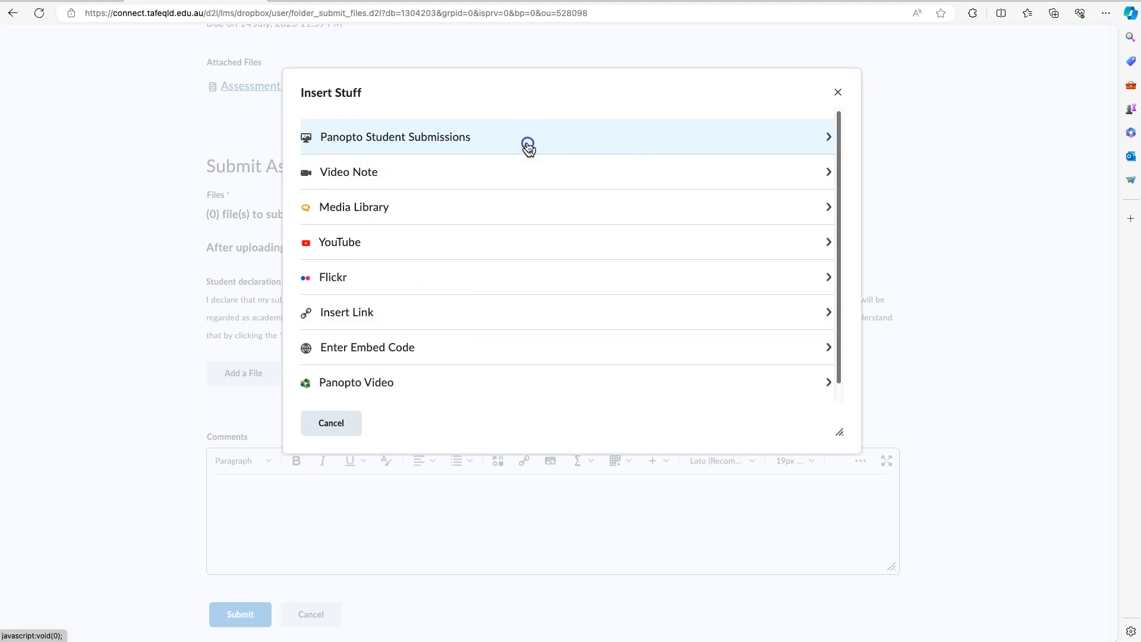
Select Panopto Student Submissions in Insert Stuff and show its Record options.
left_click(394, 137)
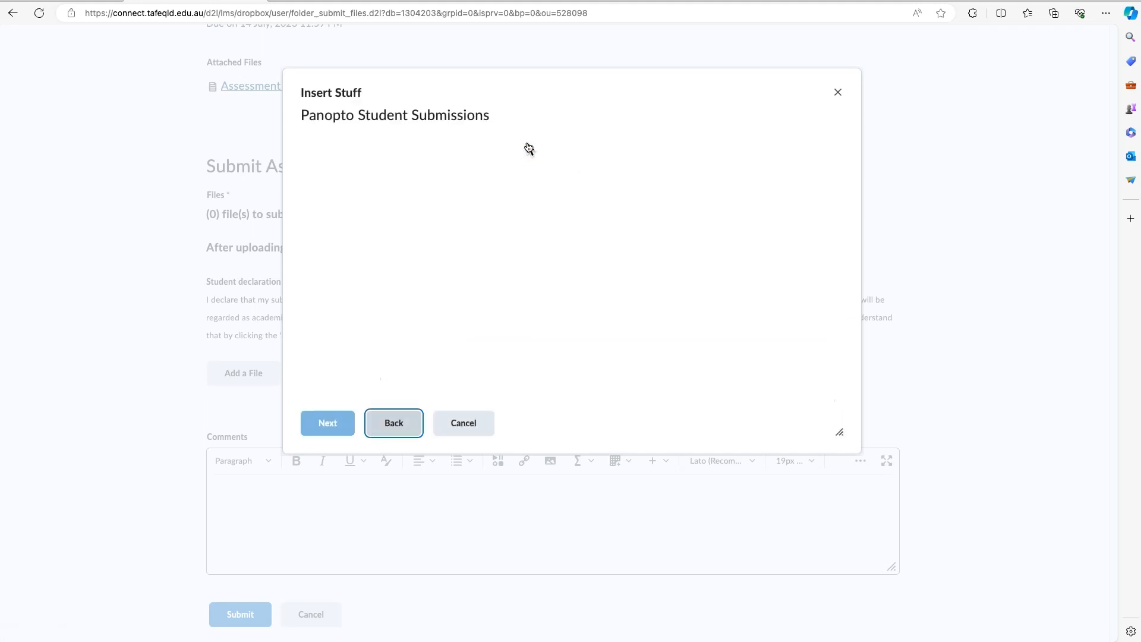
mouse_move(525, 144)
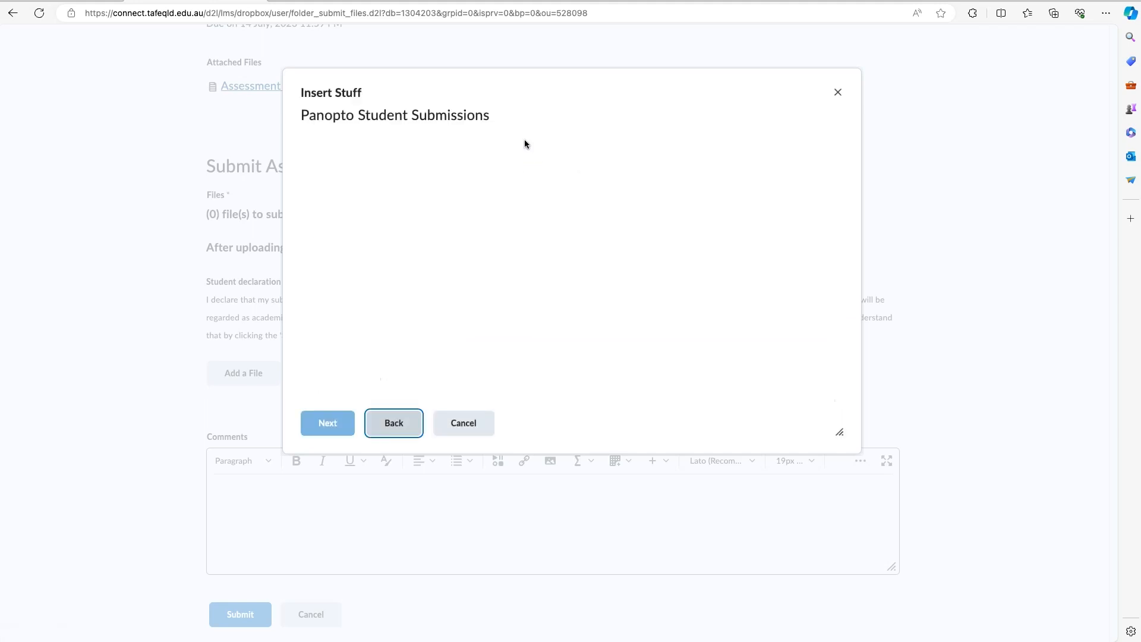
left_click(328, 423)
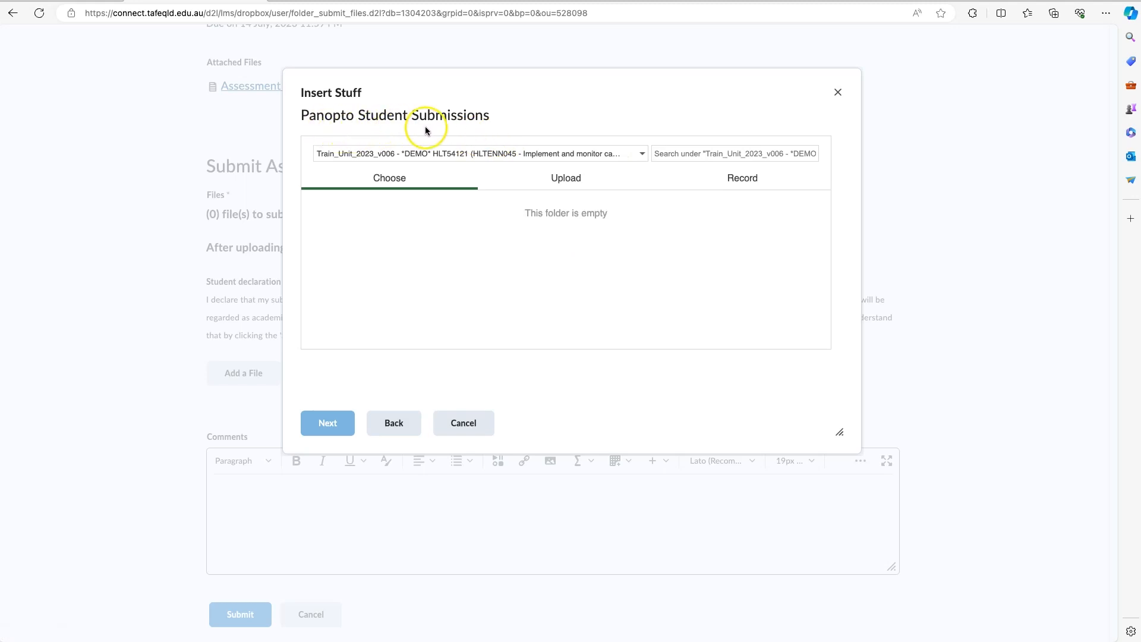
mouse_move(498, 164)
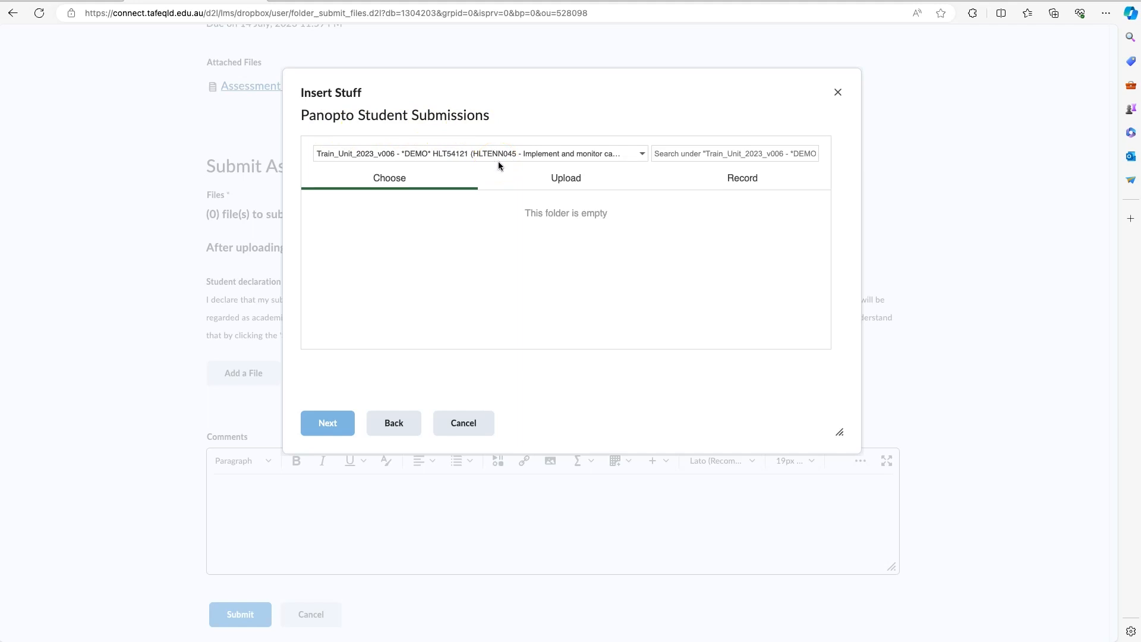
mouse_move(501, 168)
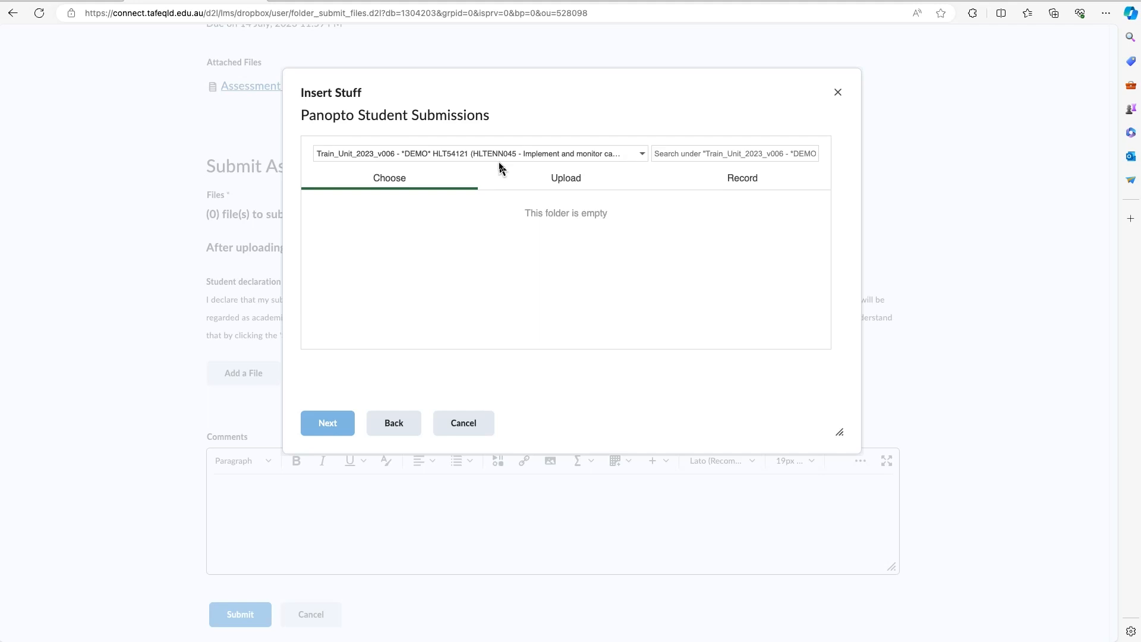
mouse_move(516, 190)
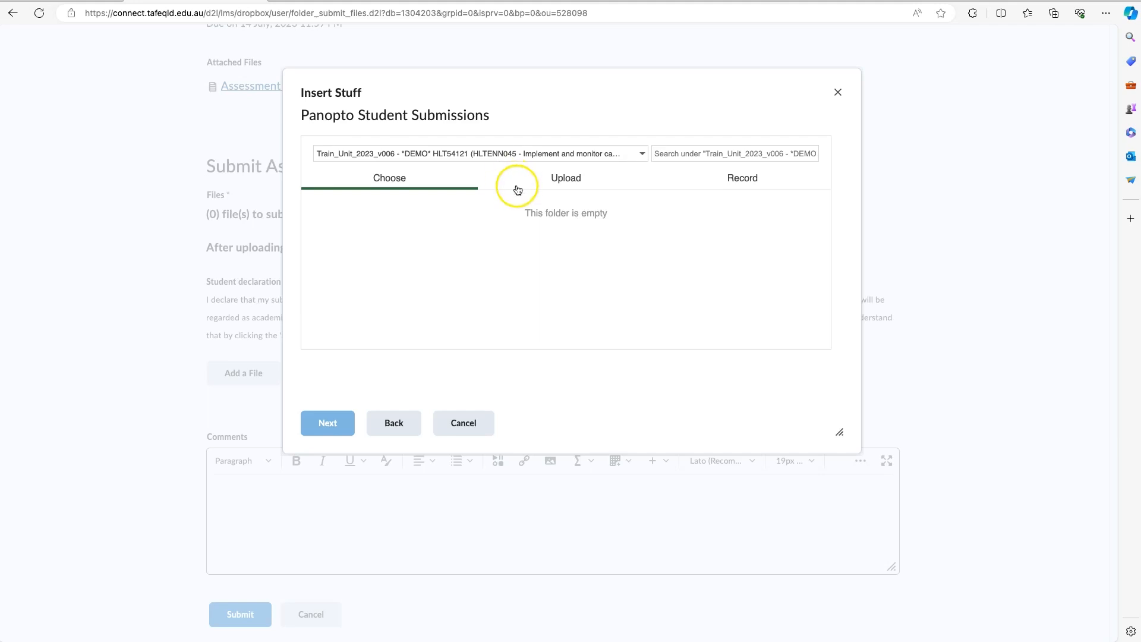
mouse_move(517, 193)
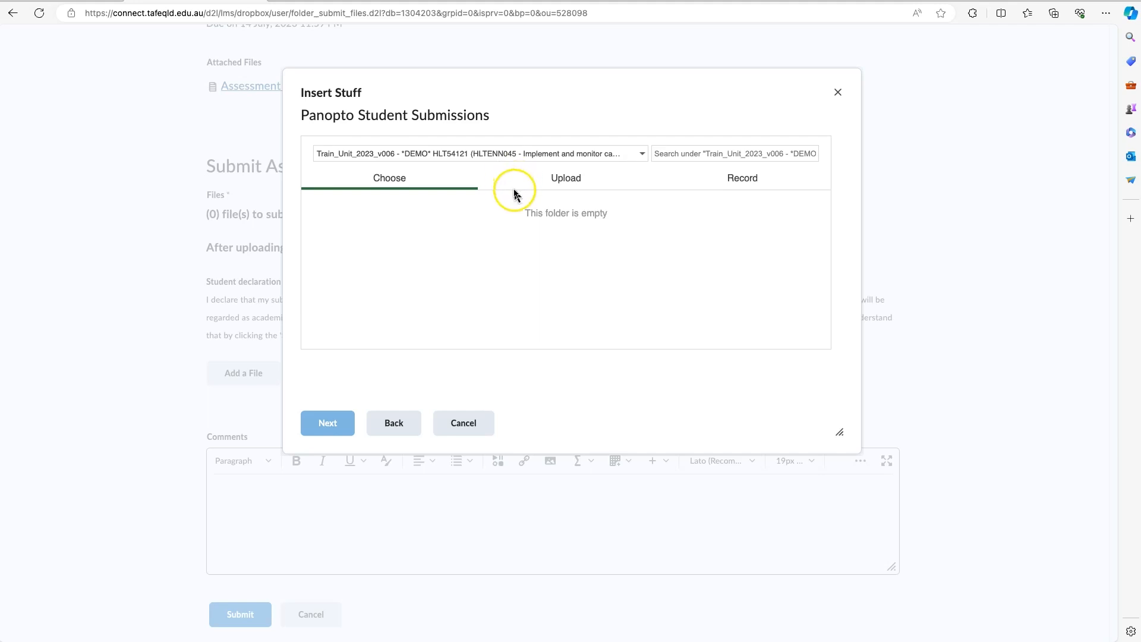
mouse_move(570, 165)
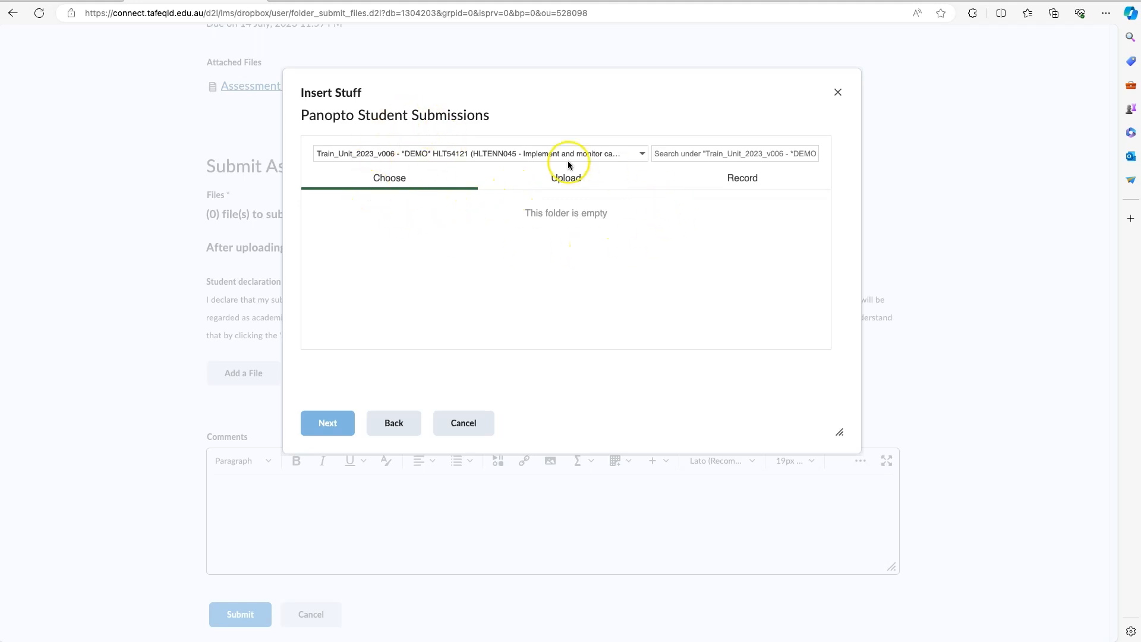
mouse_move(390, 182)
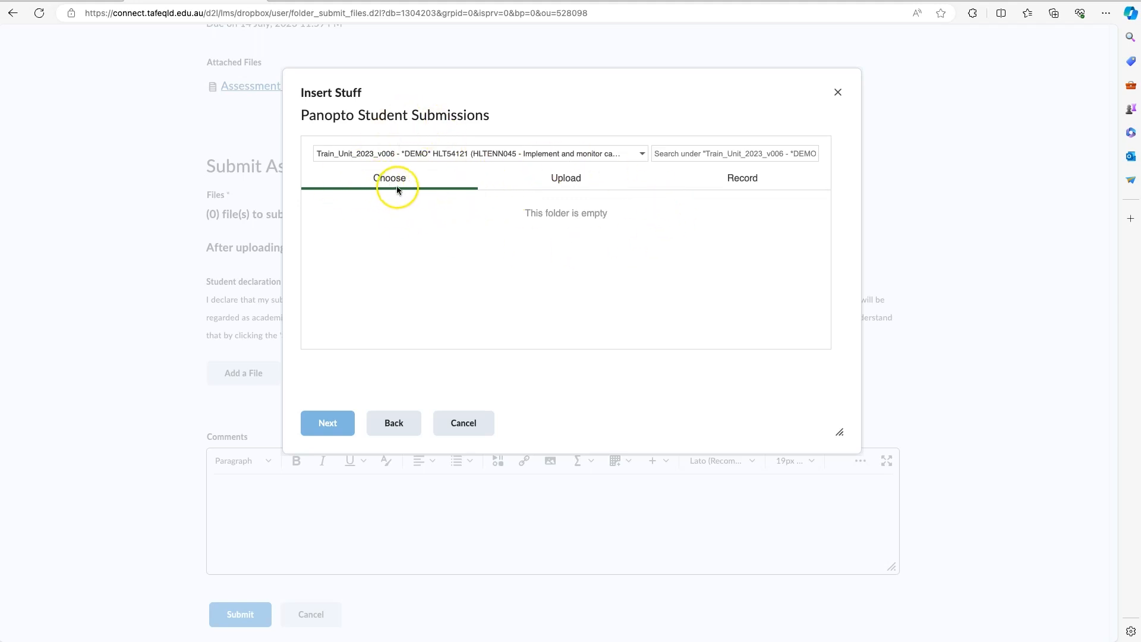
mouse_move(566, 182)
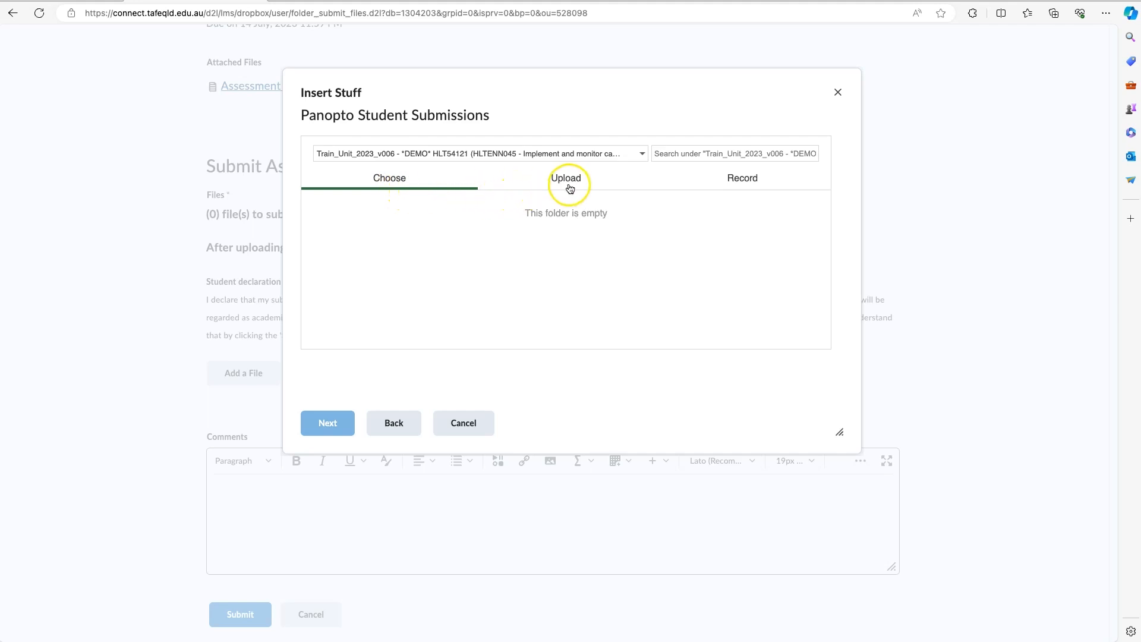
mouse_move(599, 182)
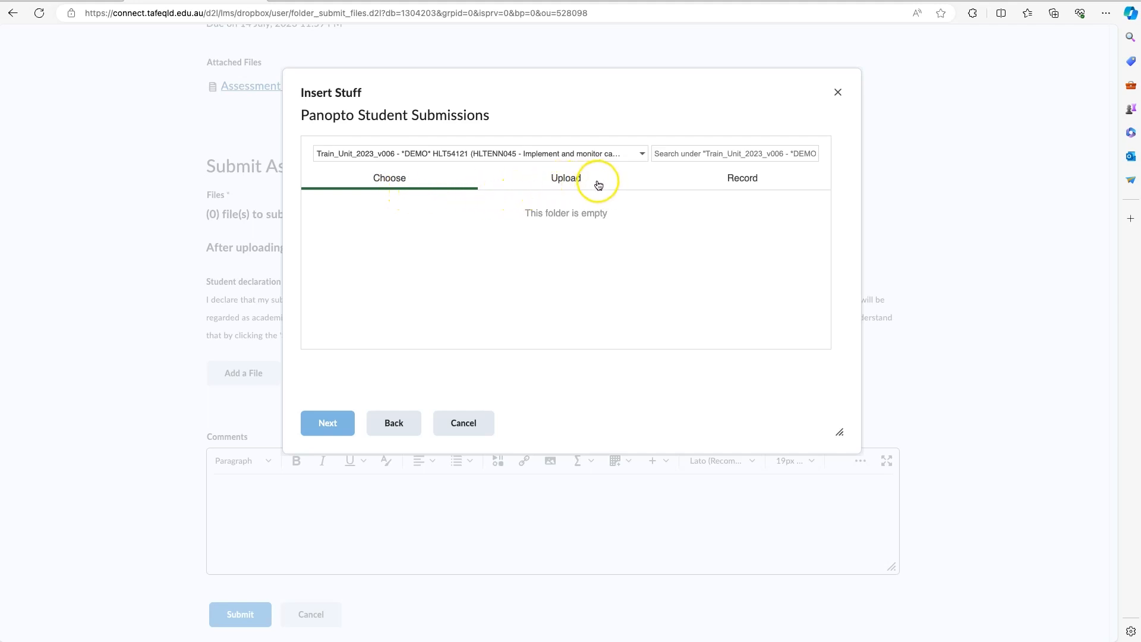
mouse_move(781, 192)
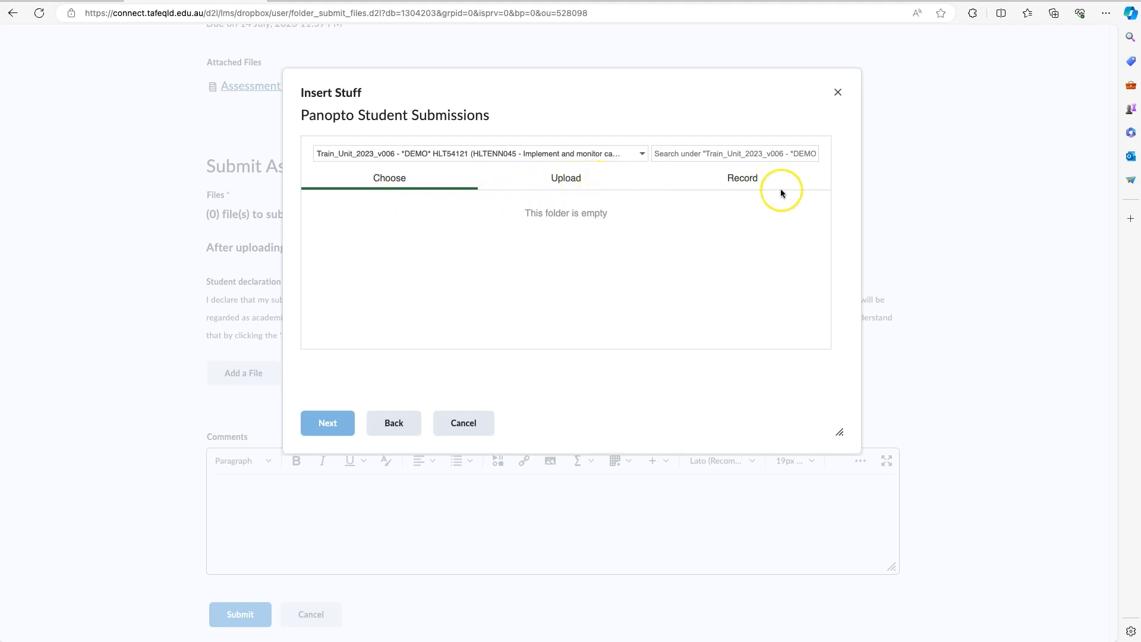
mouse_move(607, 191)
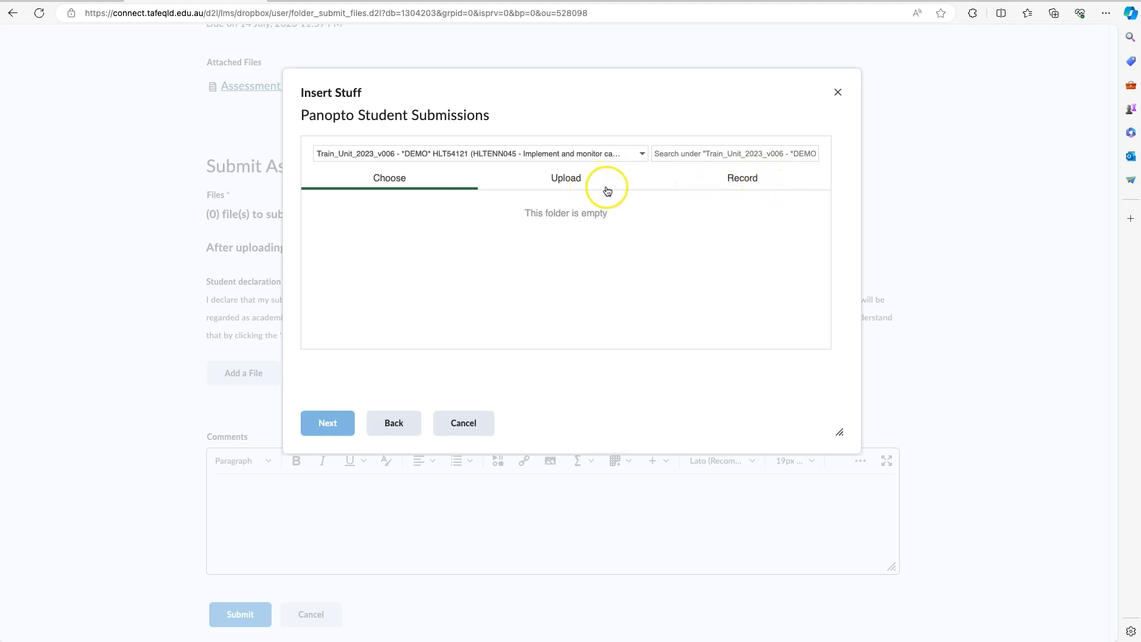
mouse_move(742, 177)
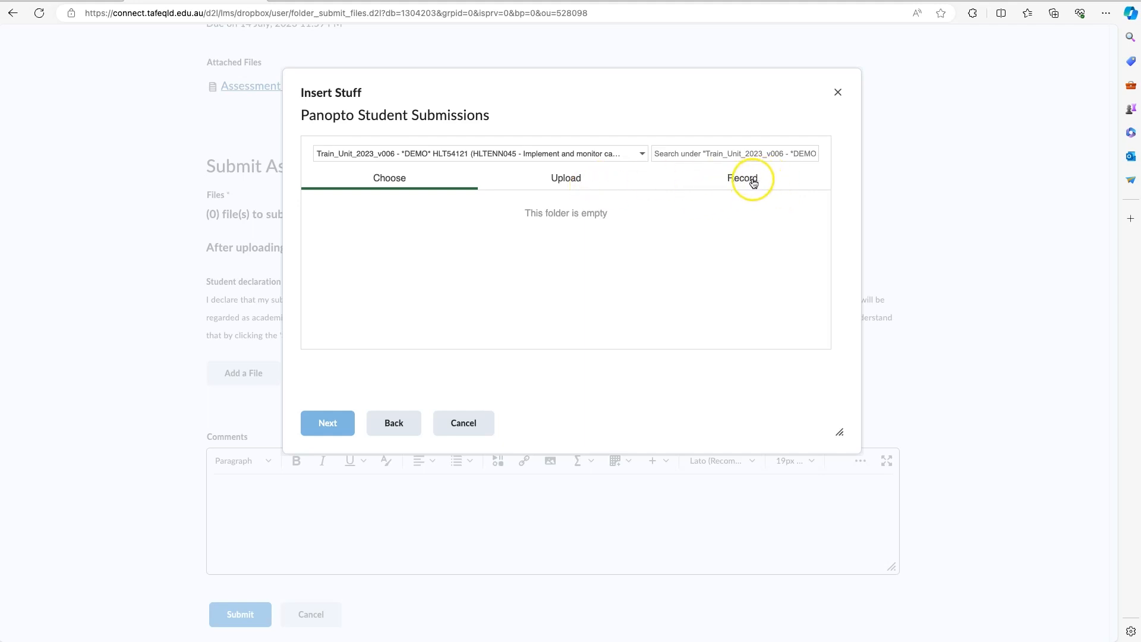
left_click(742, 178)
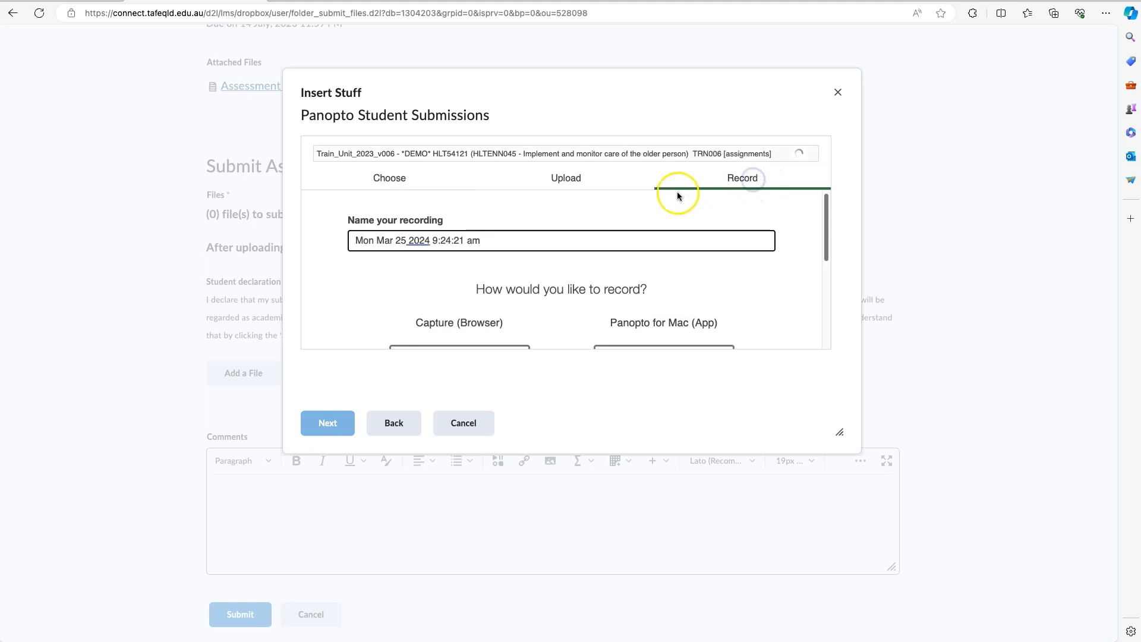
mouse_move(589, 181)
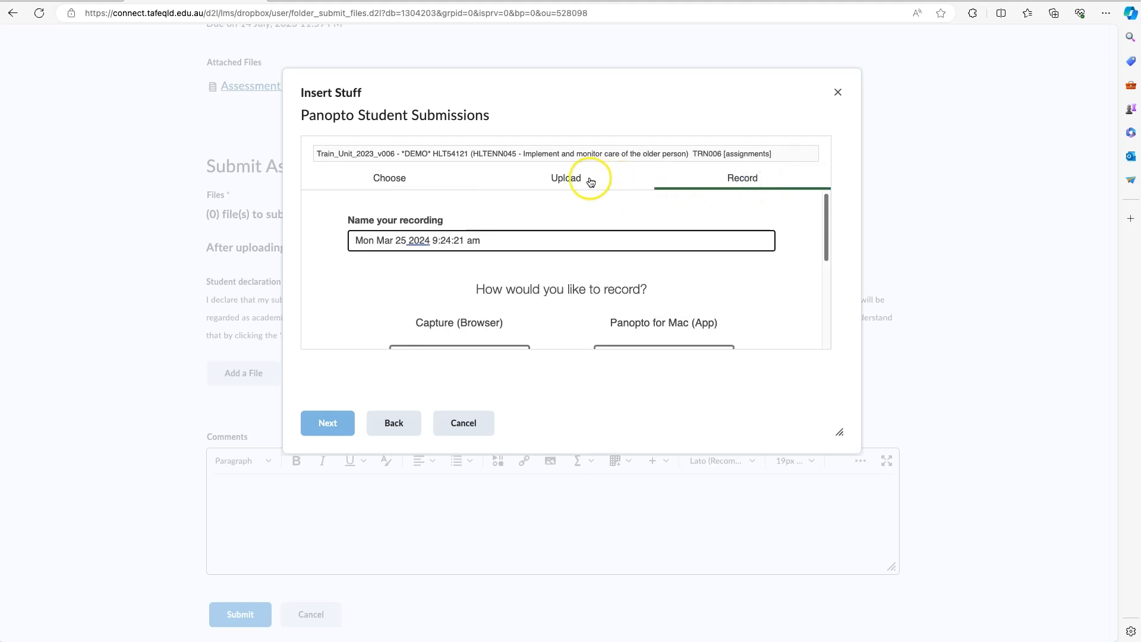
left_click(565, 178)
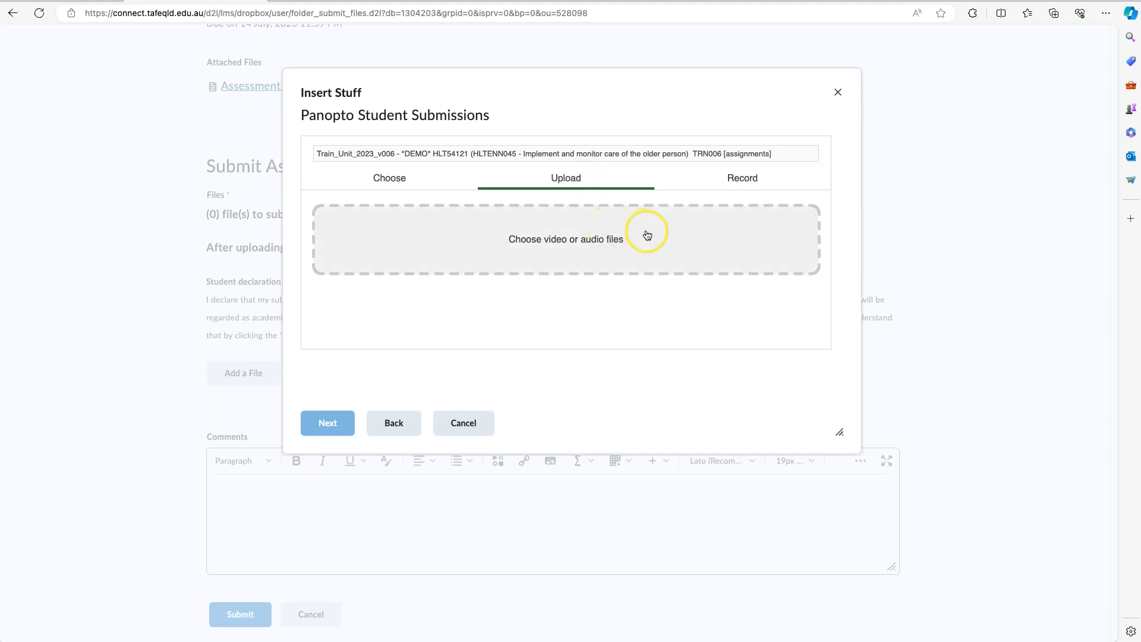
mouse_move(678, 245)
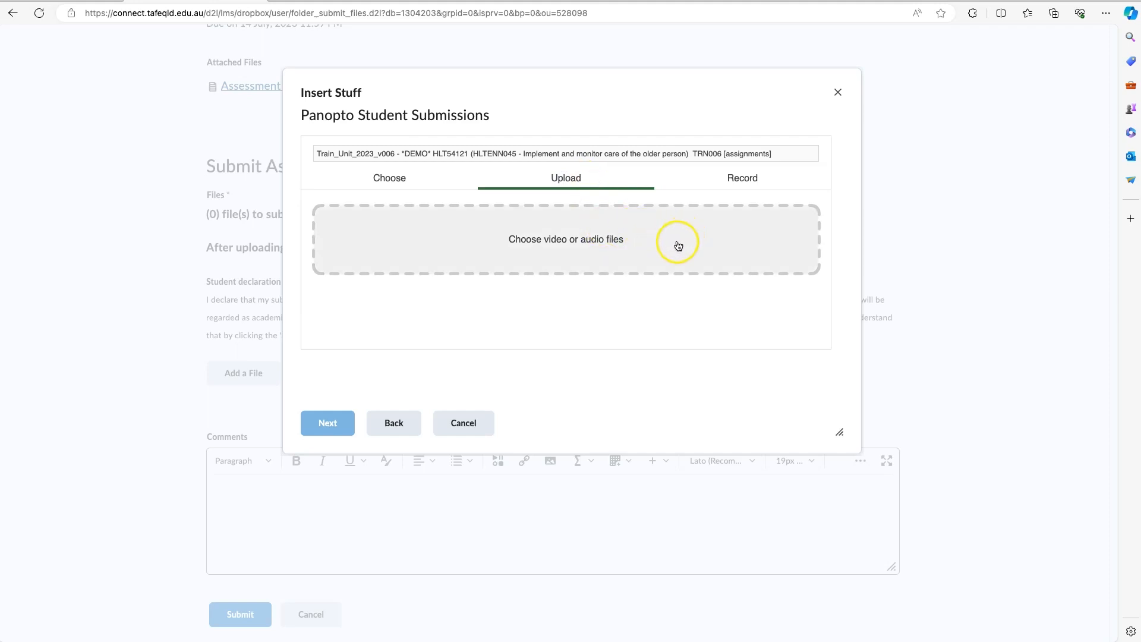
left_click(566, 239)
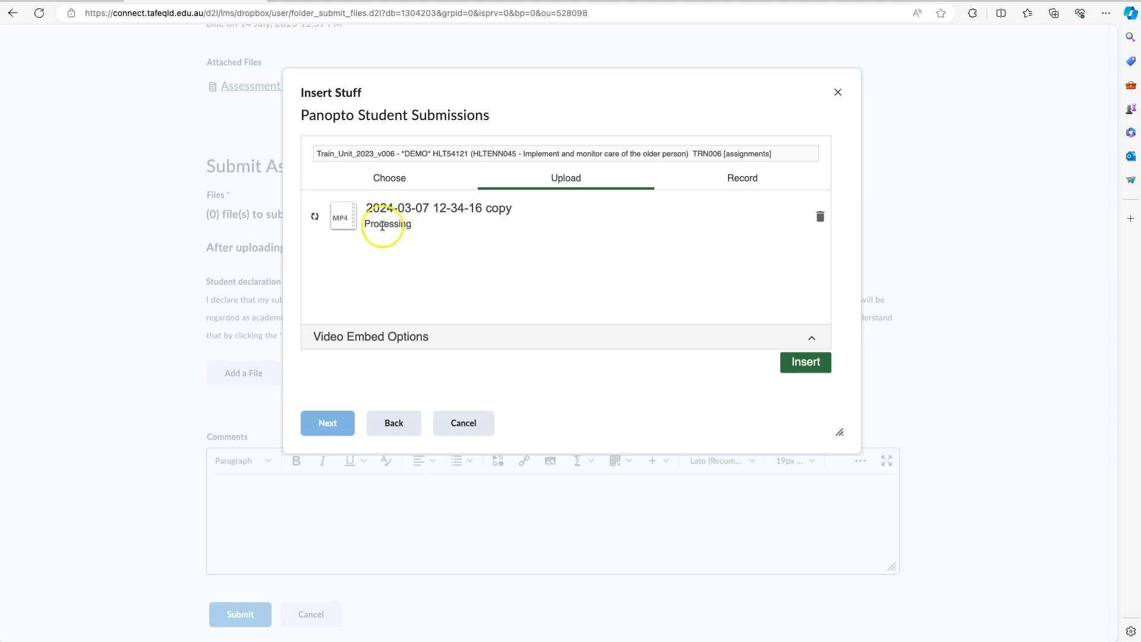
mouse_move(370, 214)
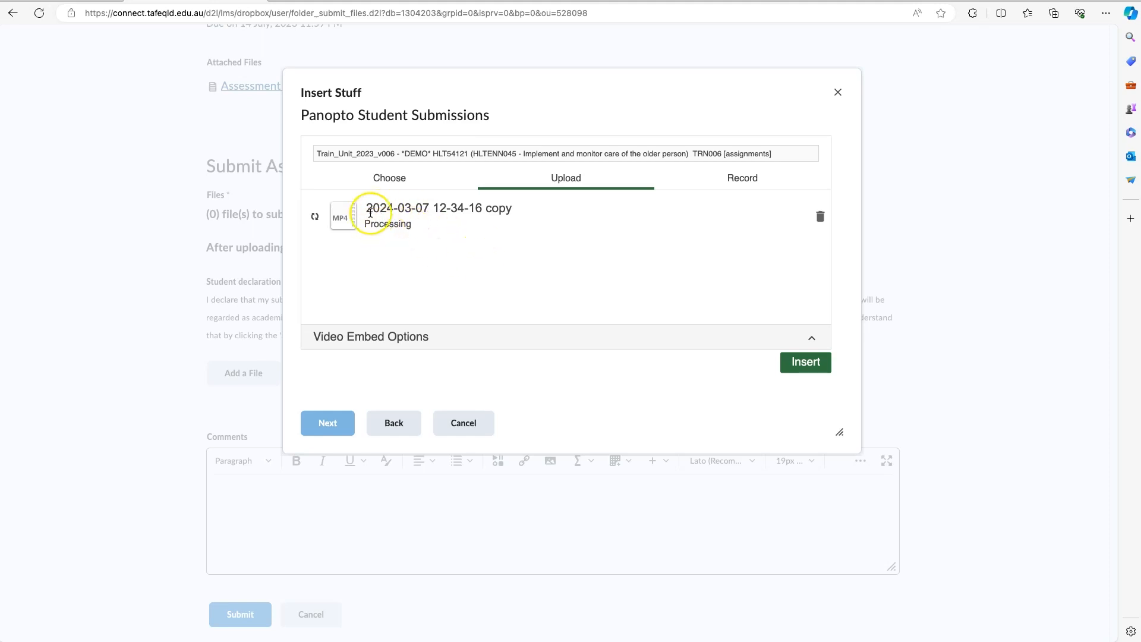
mouse_move(470, 251)
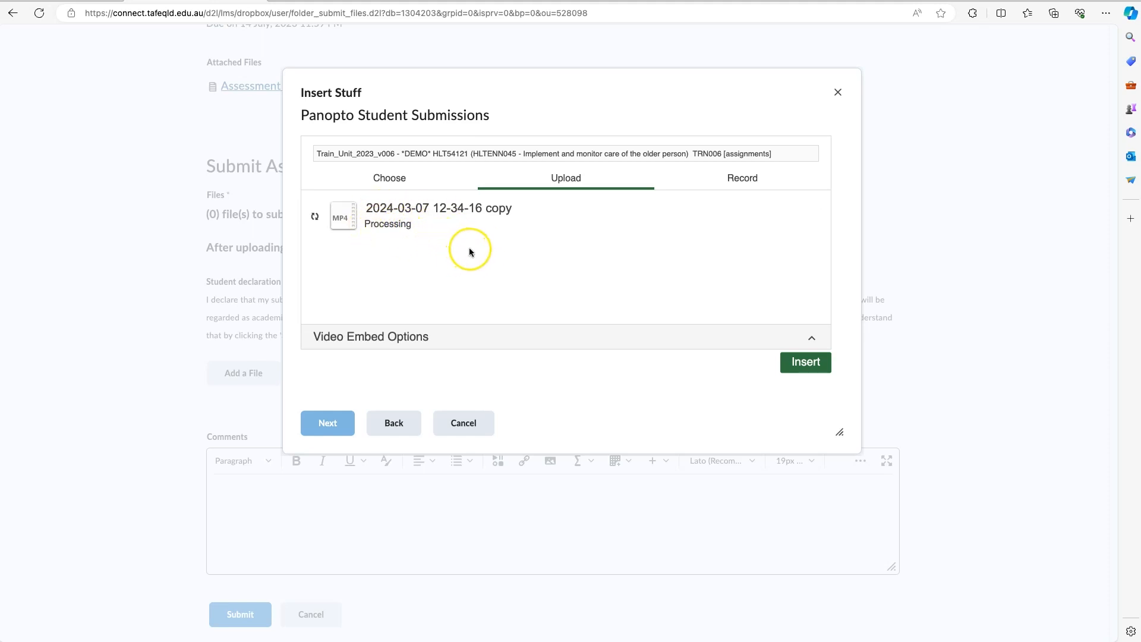
mouse_move(580, 309)
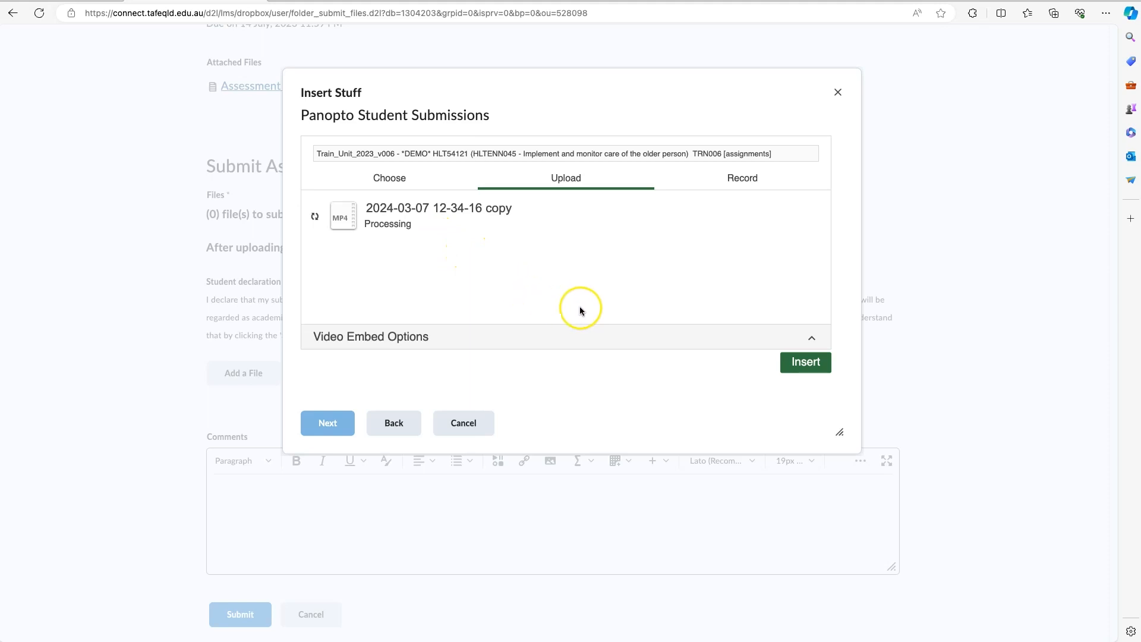
mouse_move(582, 301)
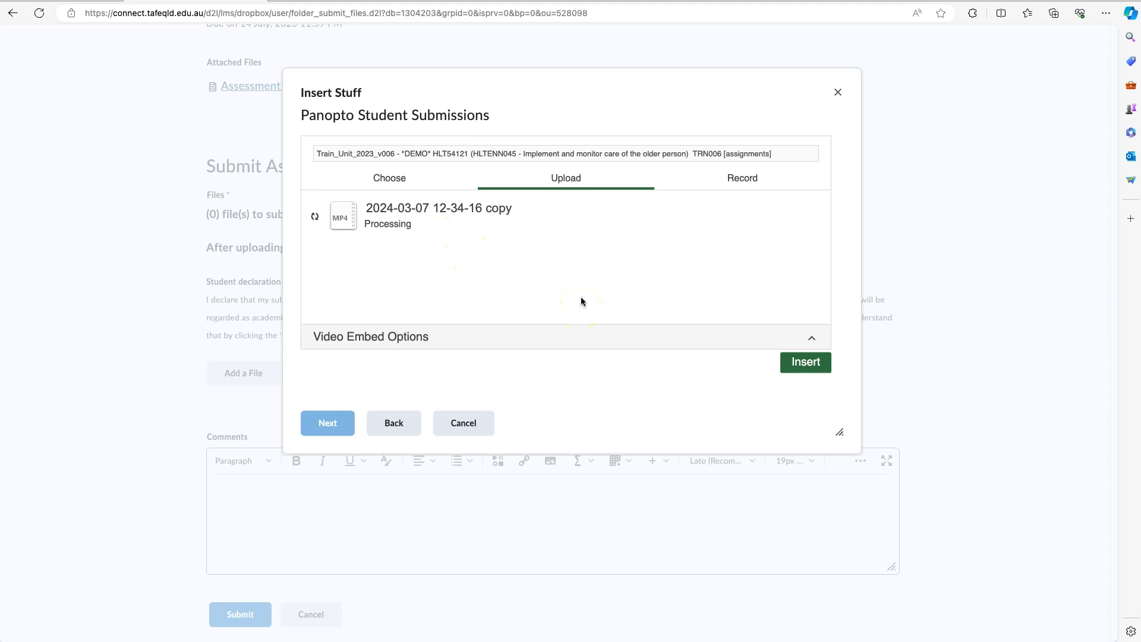
mouse_move(574, 304)
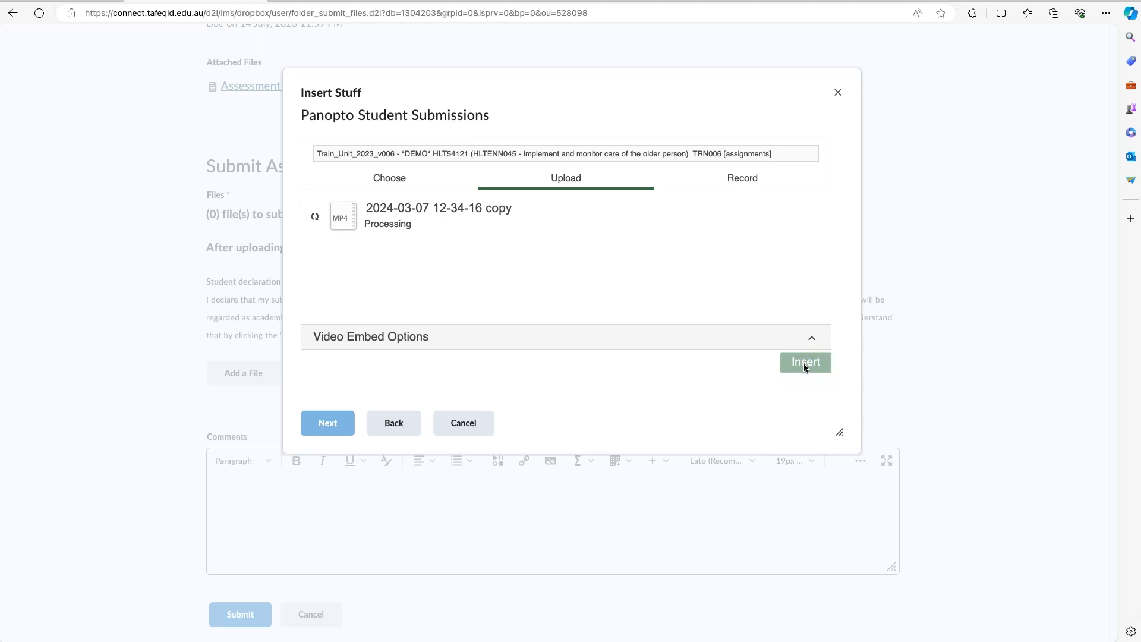
Load the embed properties preview of the uploaded video, play it, then pause.
left_click(805, 362)
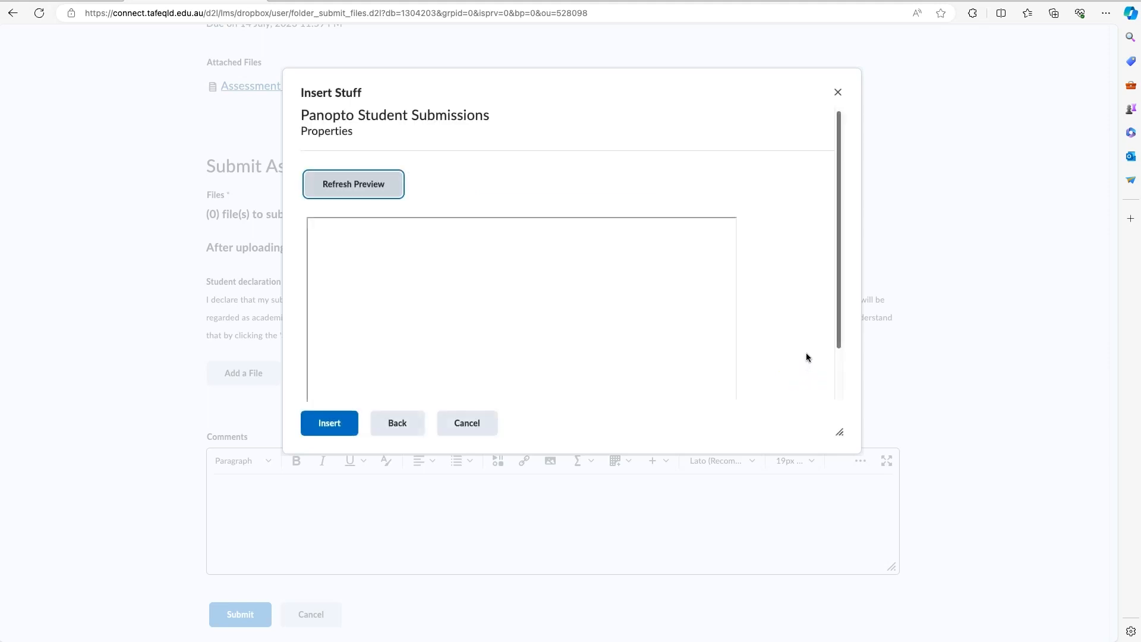
left_click(353, 184)
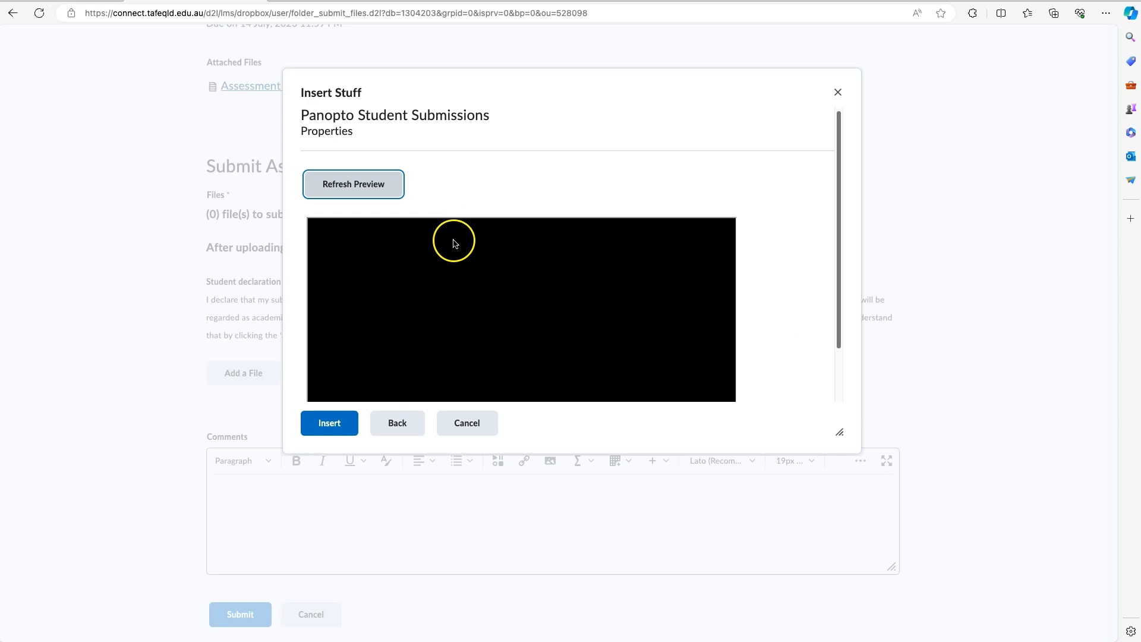
left_click(353, 184)
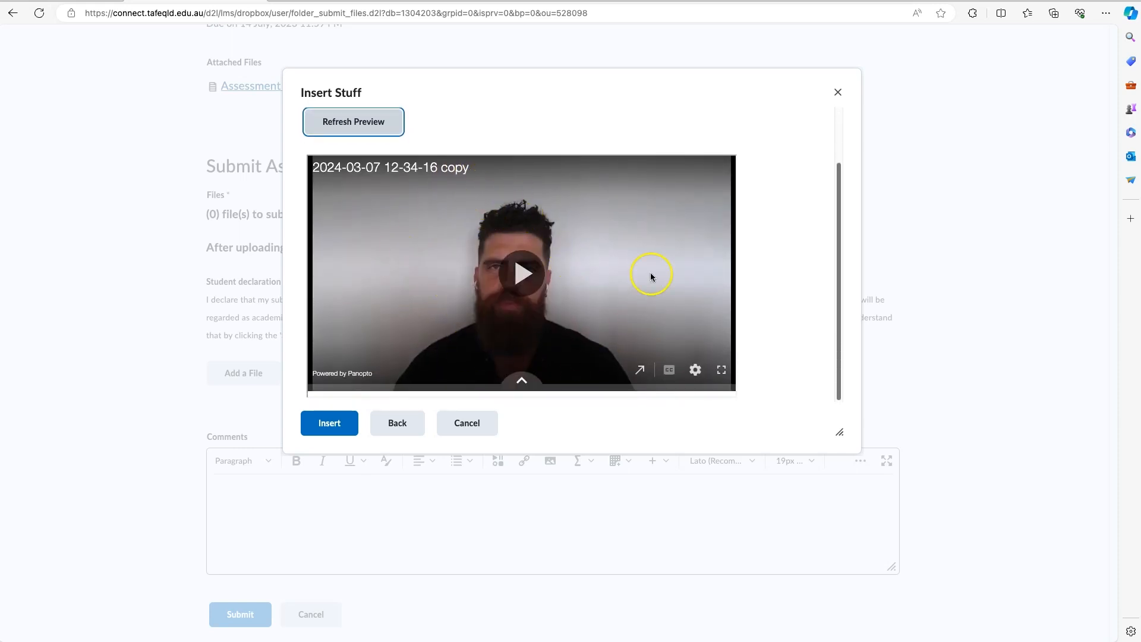
mouse_move(481, 182)
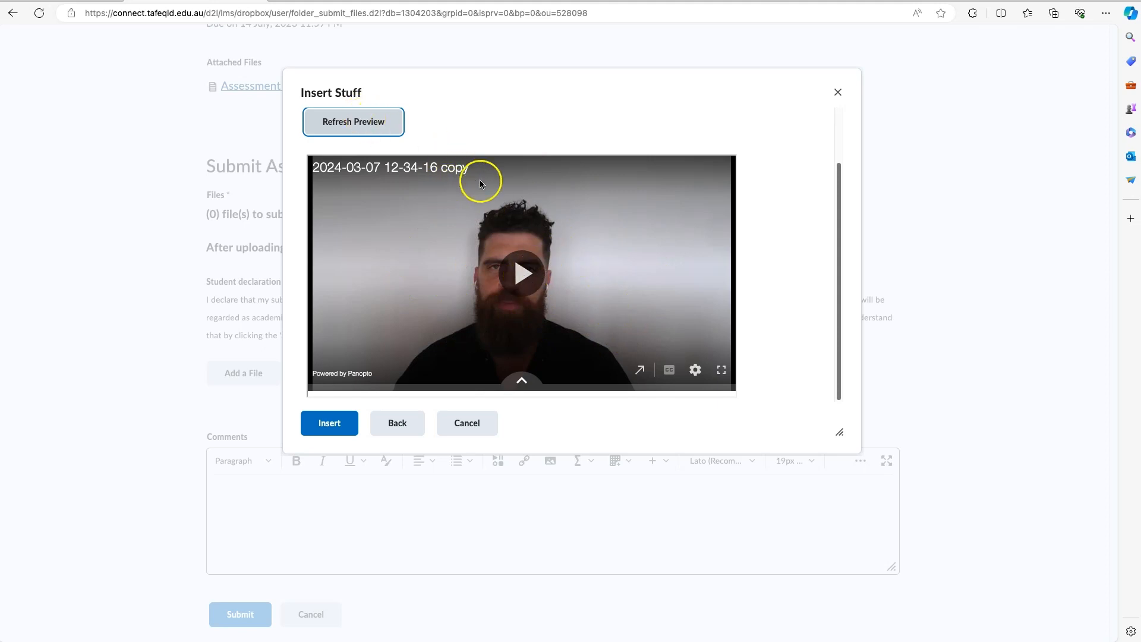
left_click(522, 273)
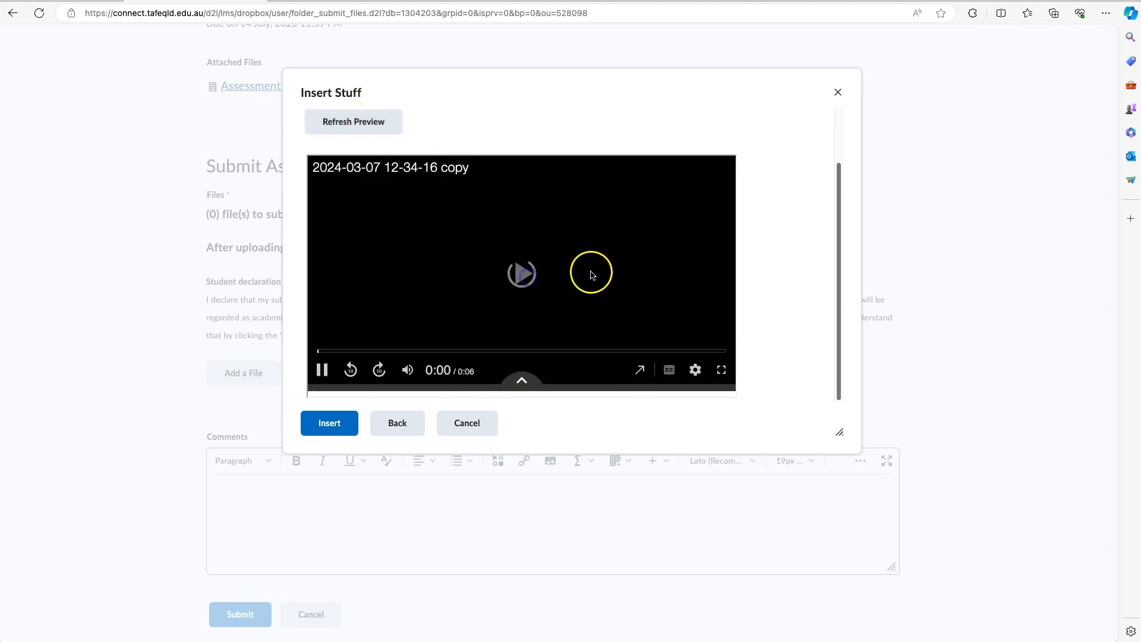
left_click(522, 273)
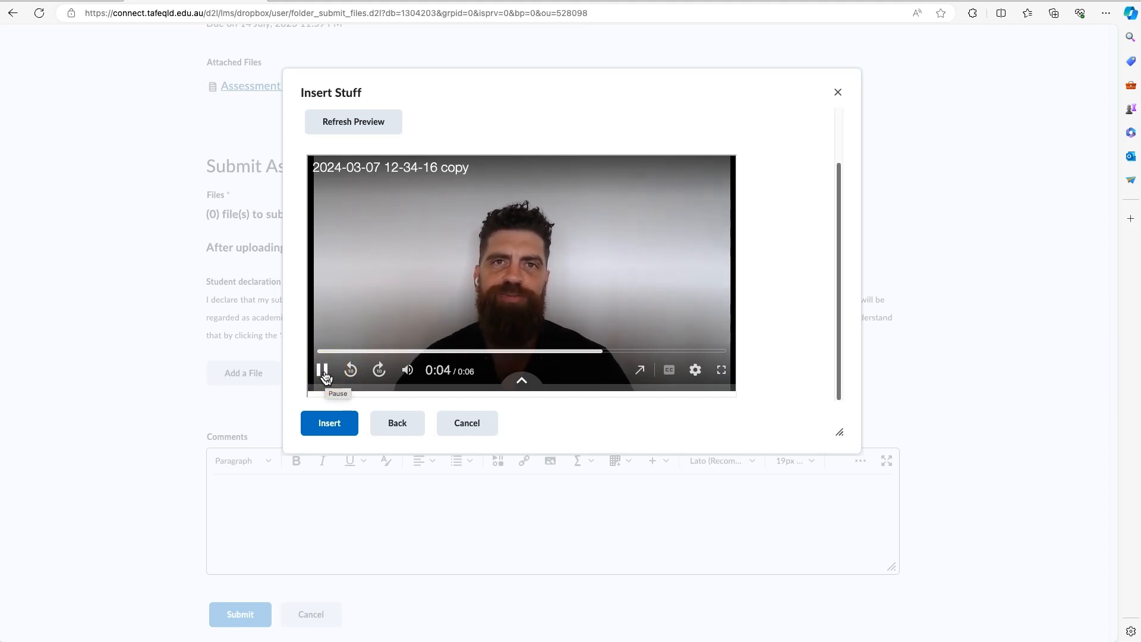
left_click(322, 370)
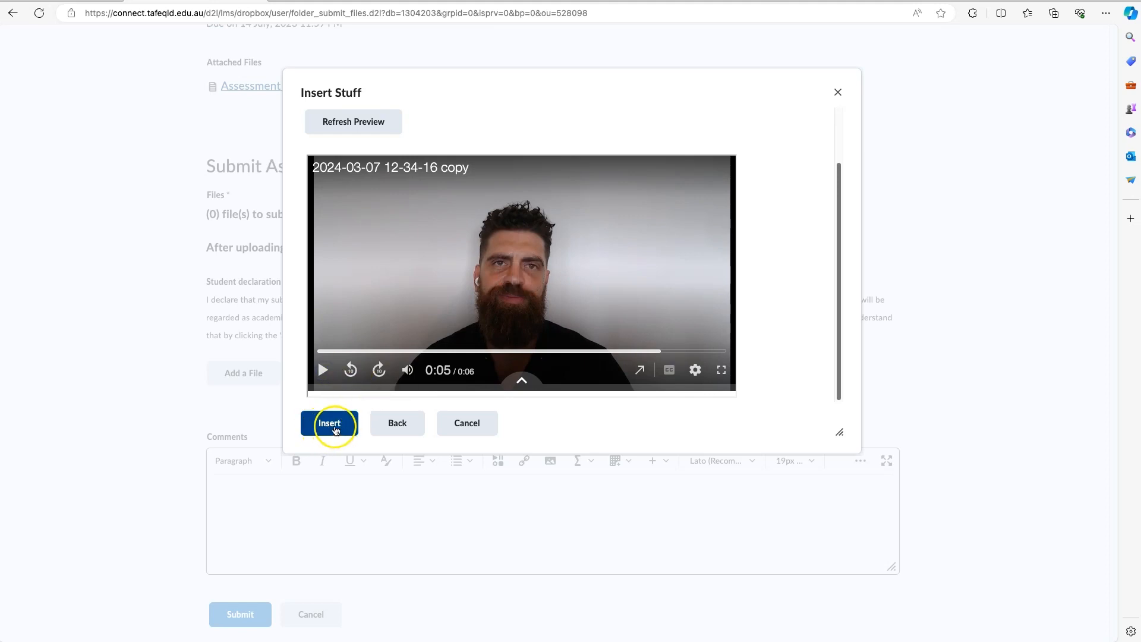
Insert the Panopto video into the Comments editor.
left_click(328, 422)
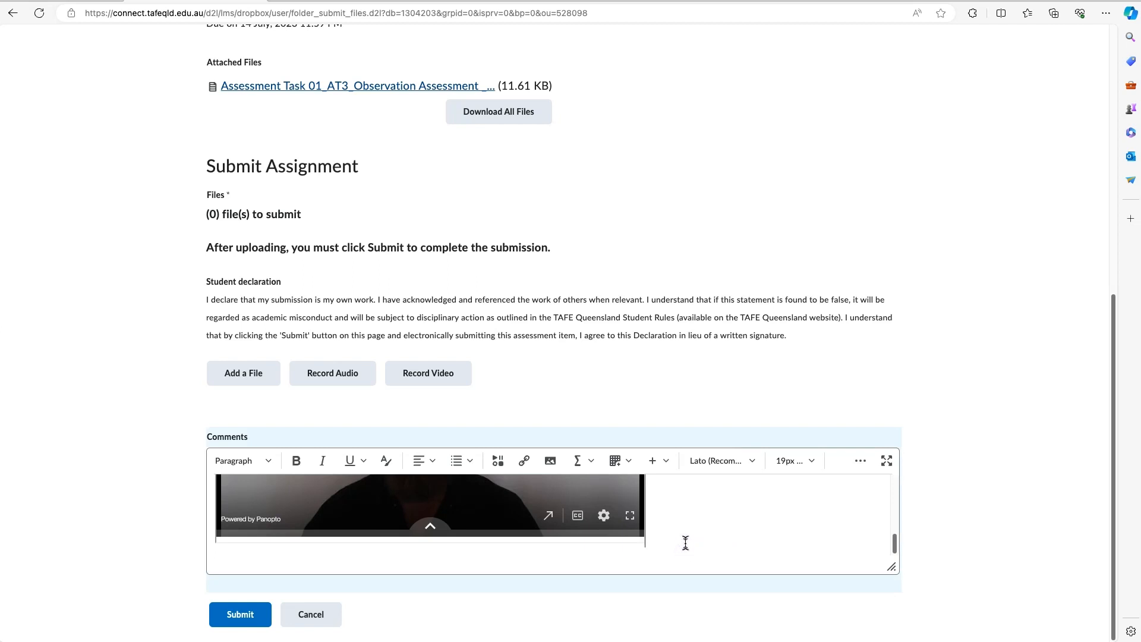
mouse_move(655, 561)
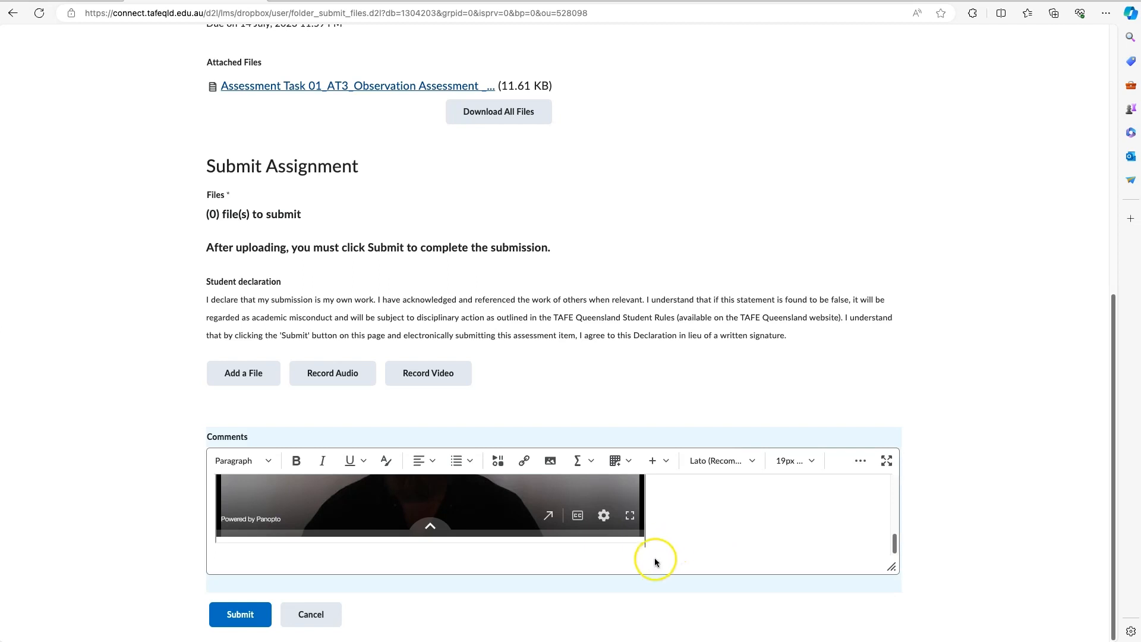
mouse_move(682, 544)
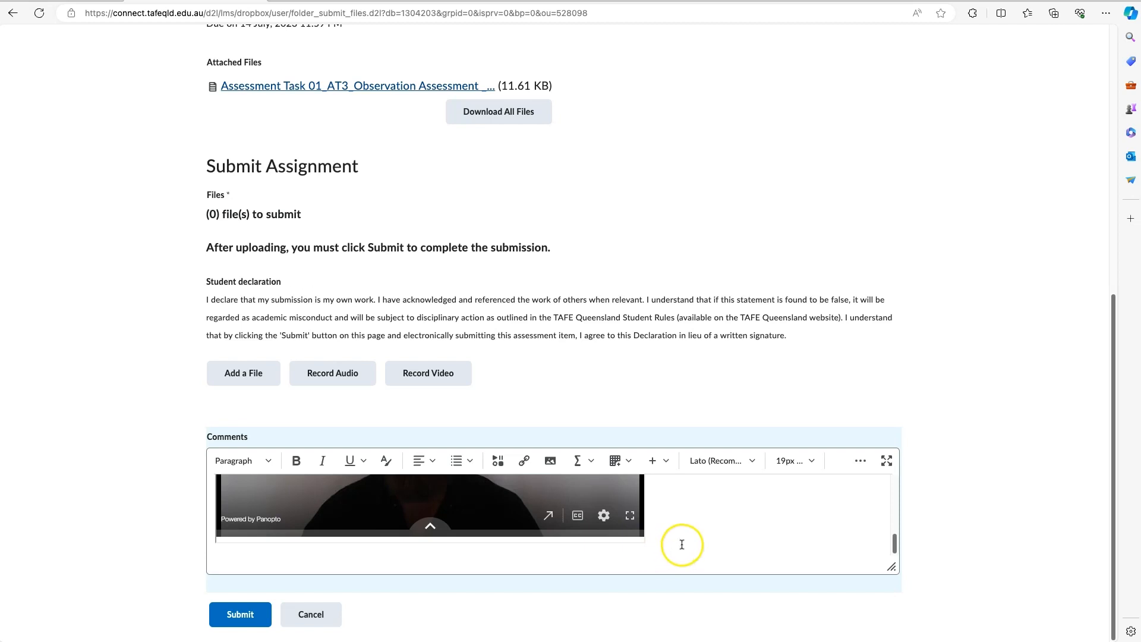
mouse_move(697, 542)
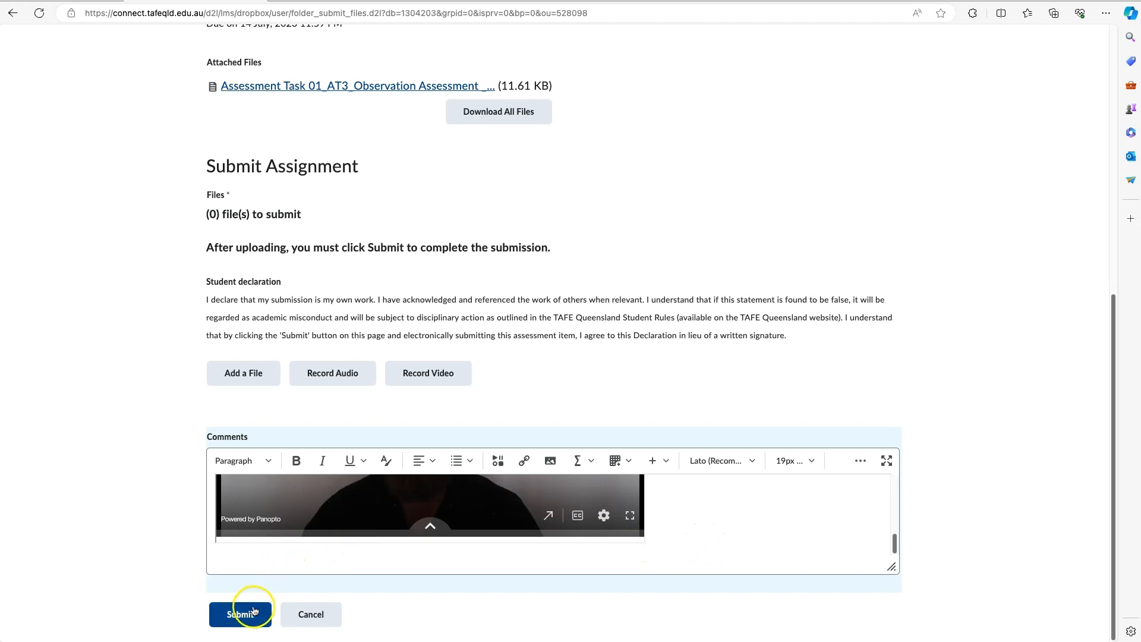
Submit Assessment Task 3 and confirm the one-time submission warning.
left_click(240, 613)
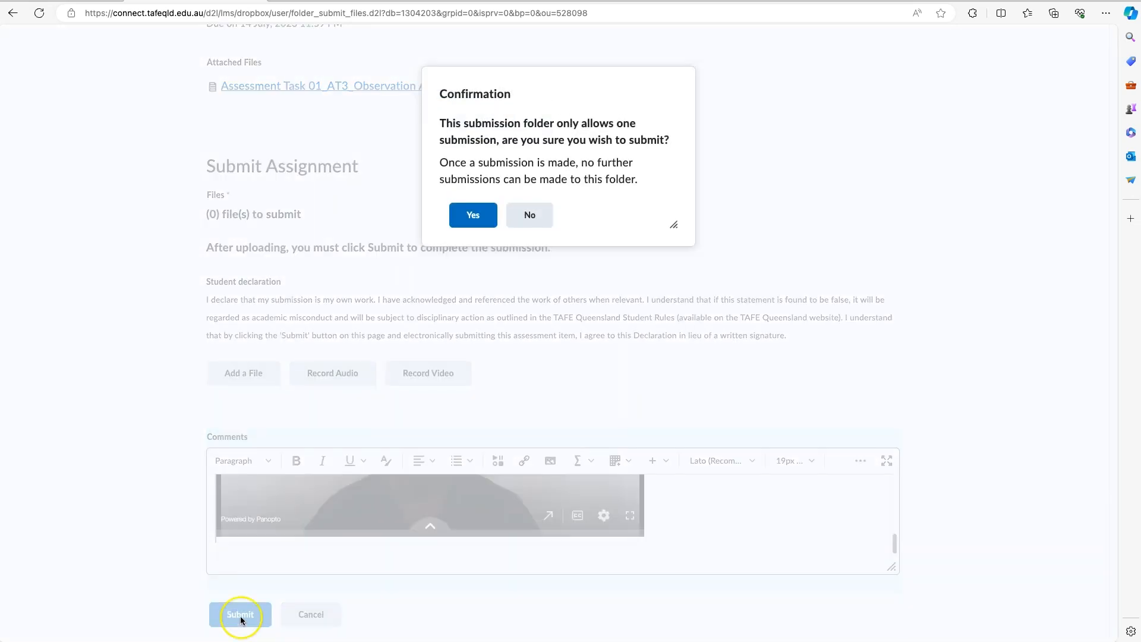
mouse_move(489, 123)
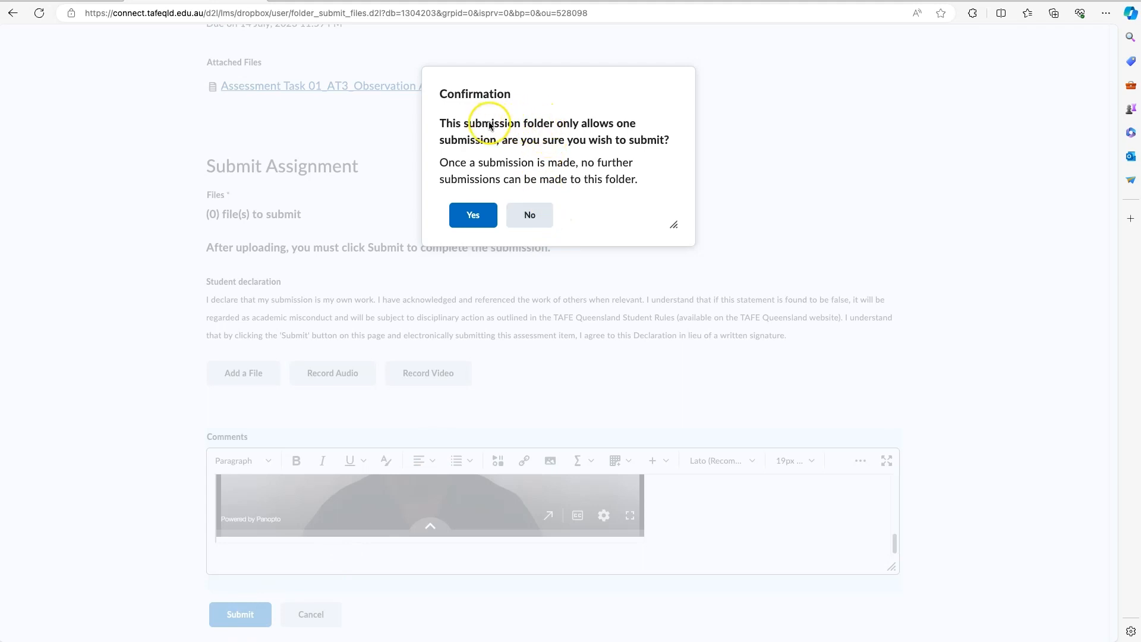
mouse_move(466, 136)
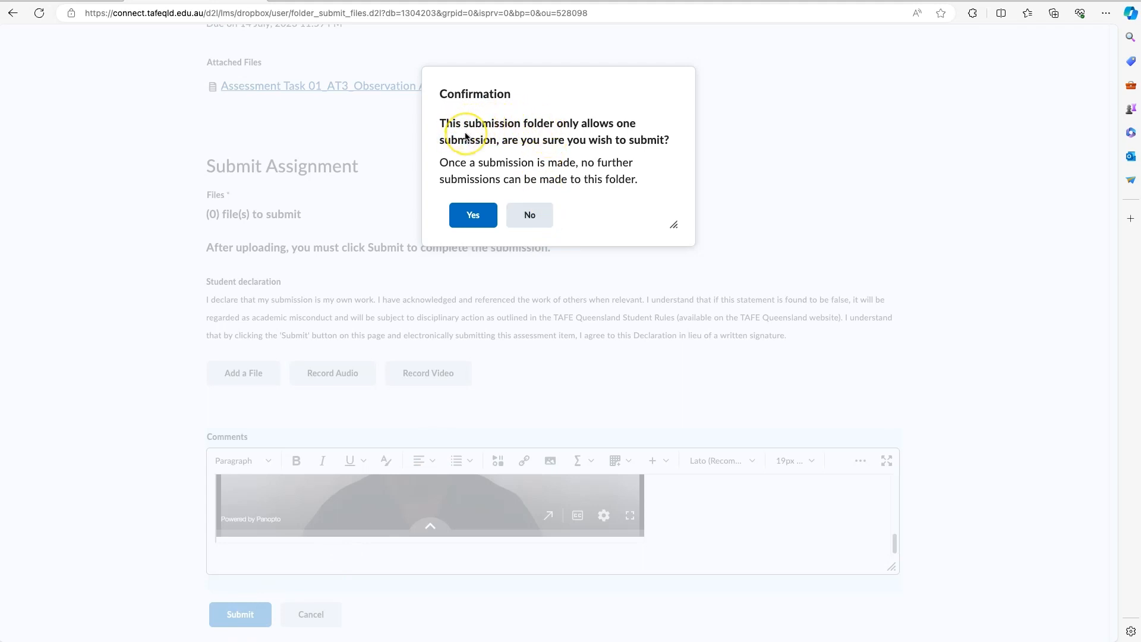
mouse_move(495, 133)
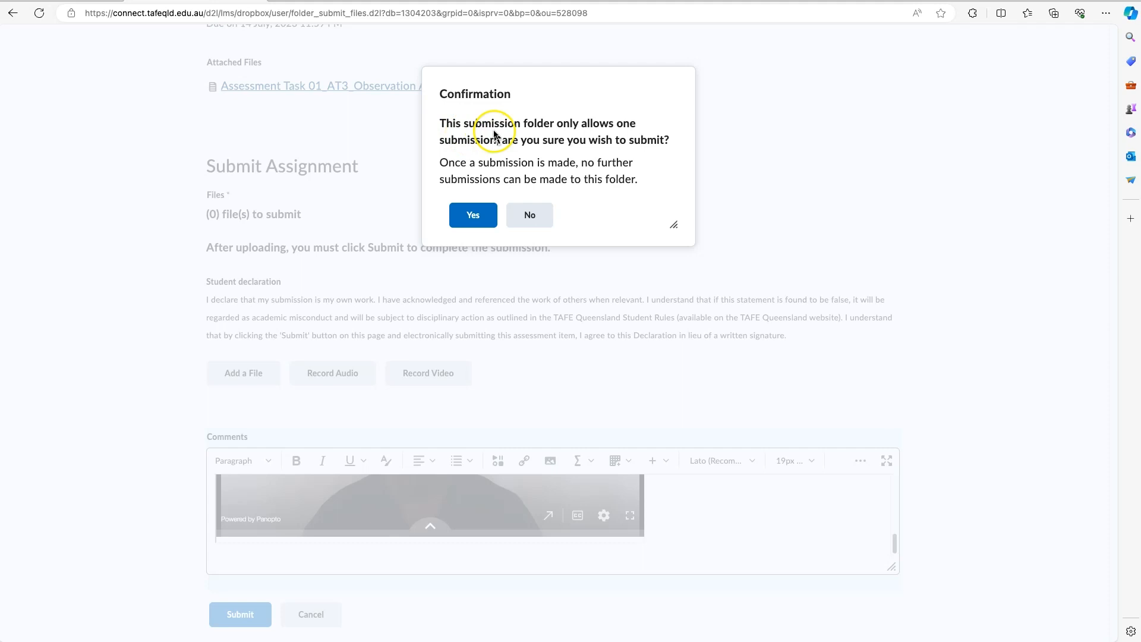
mouse_move(489, 144)
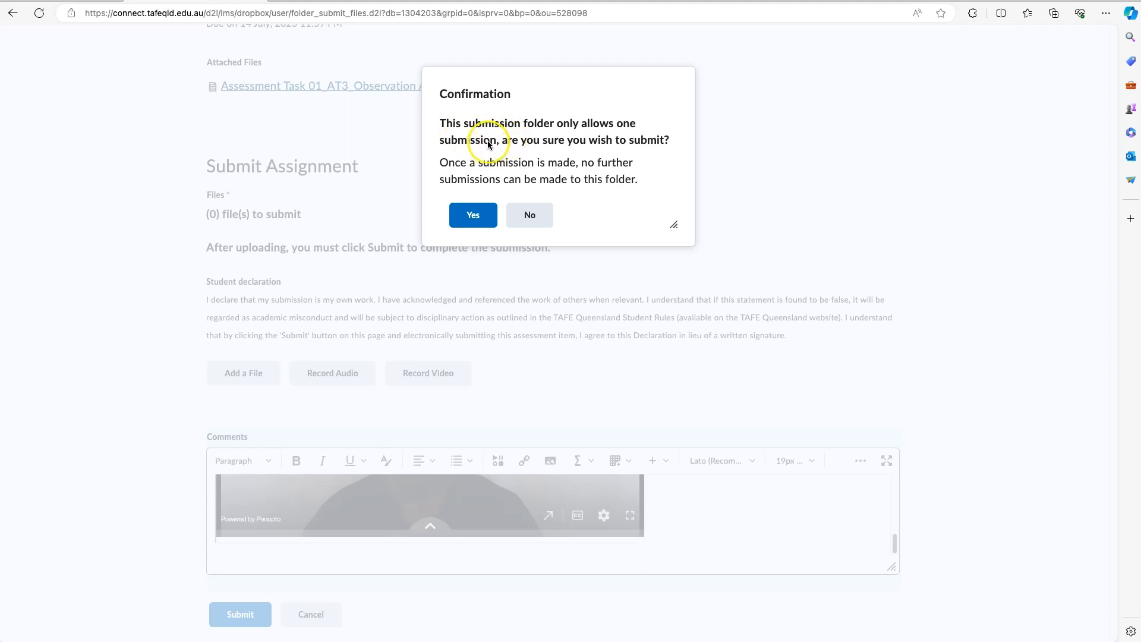
mouse_move(588, 148)
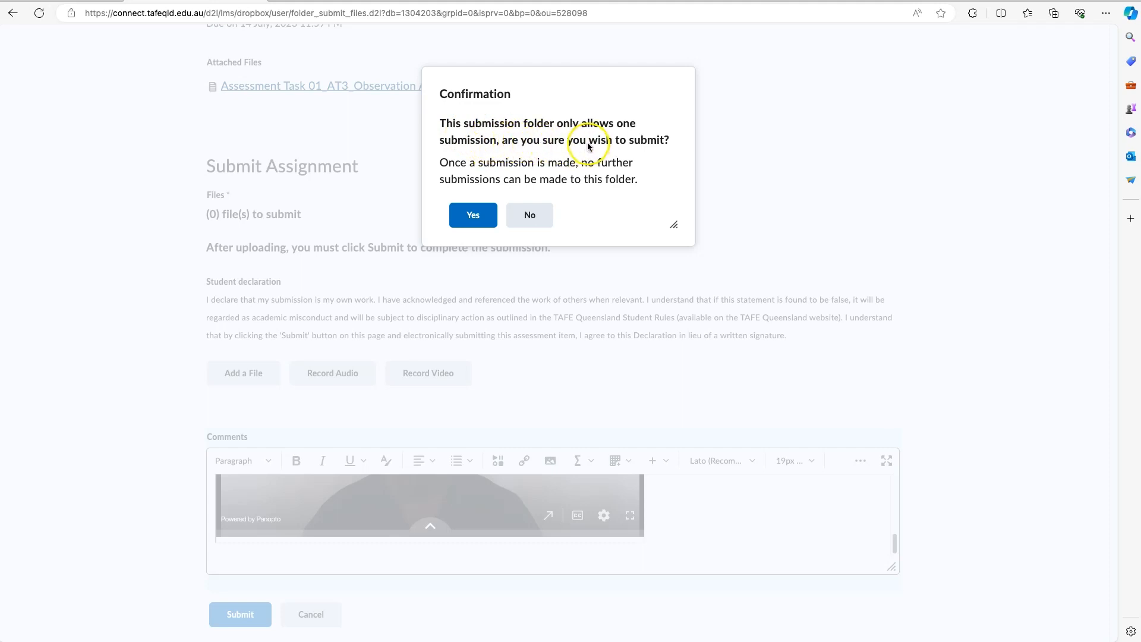
left_click(472, 214)
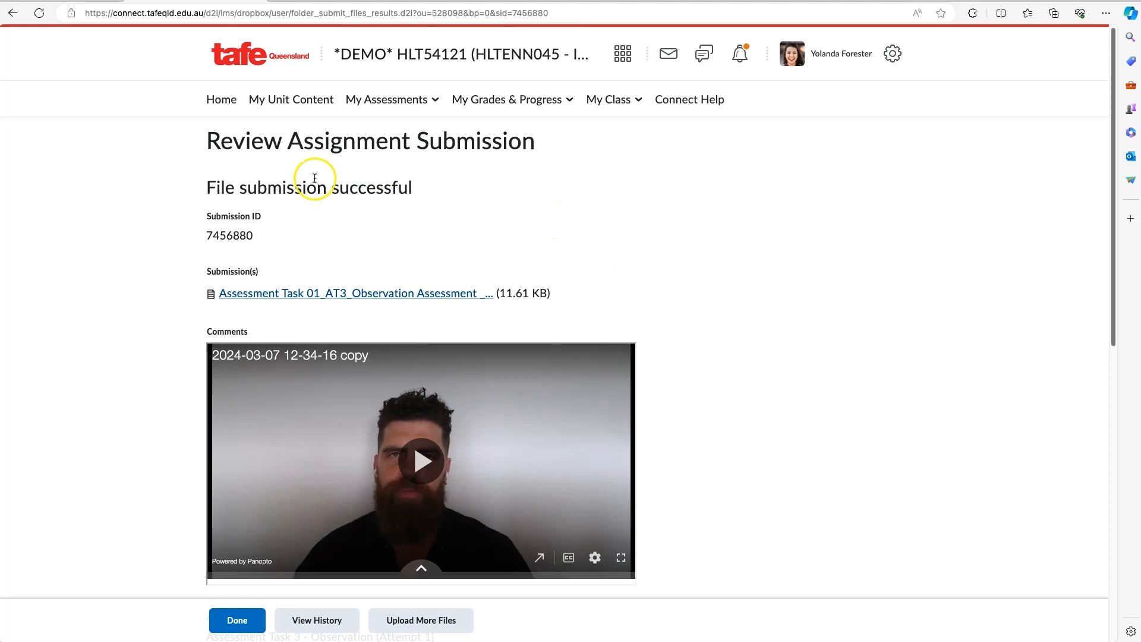
mouse_move(550, 249)
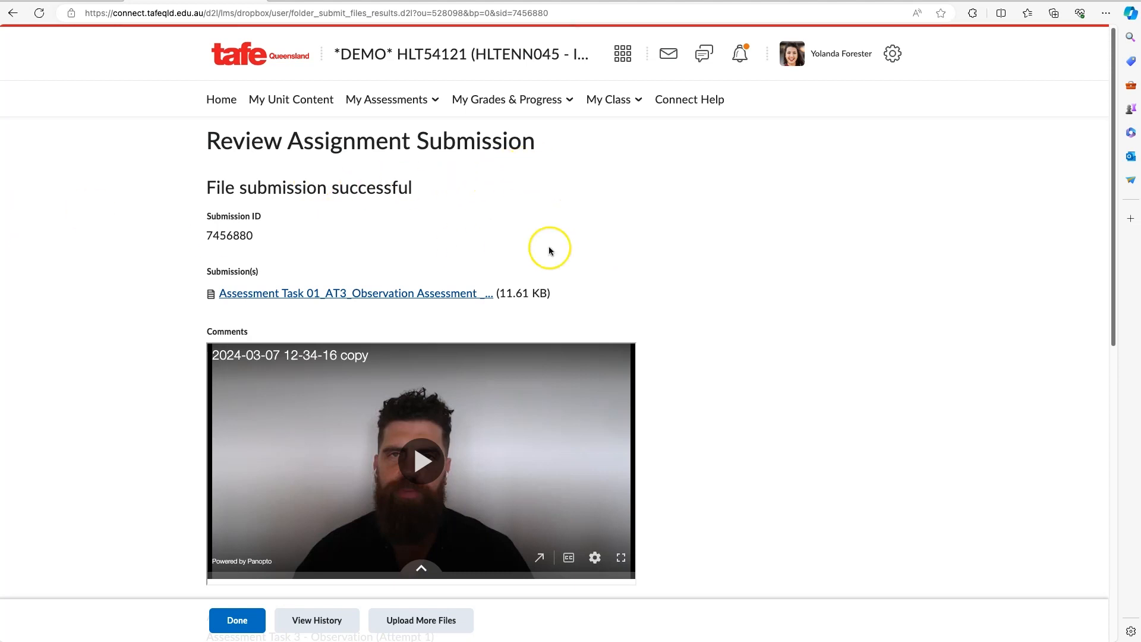
Scroll through the submission review to check file size 11.61 KB and email confirmation.
scroll("down", 3)
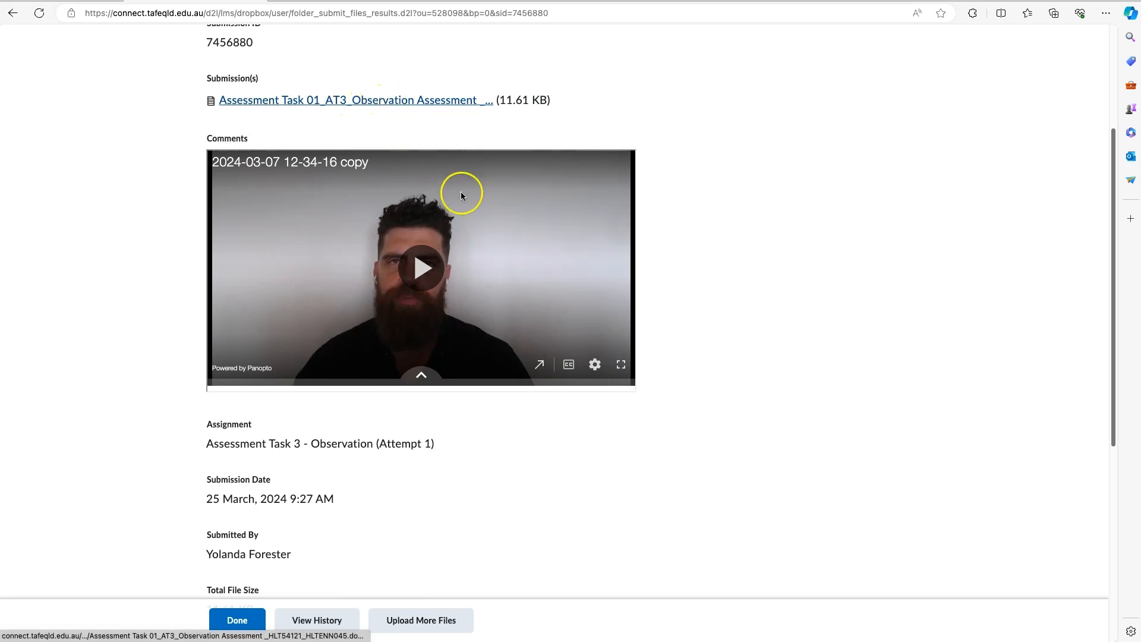
mouse_move(422, 268)
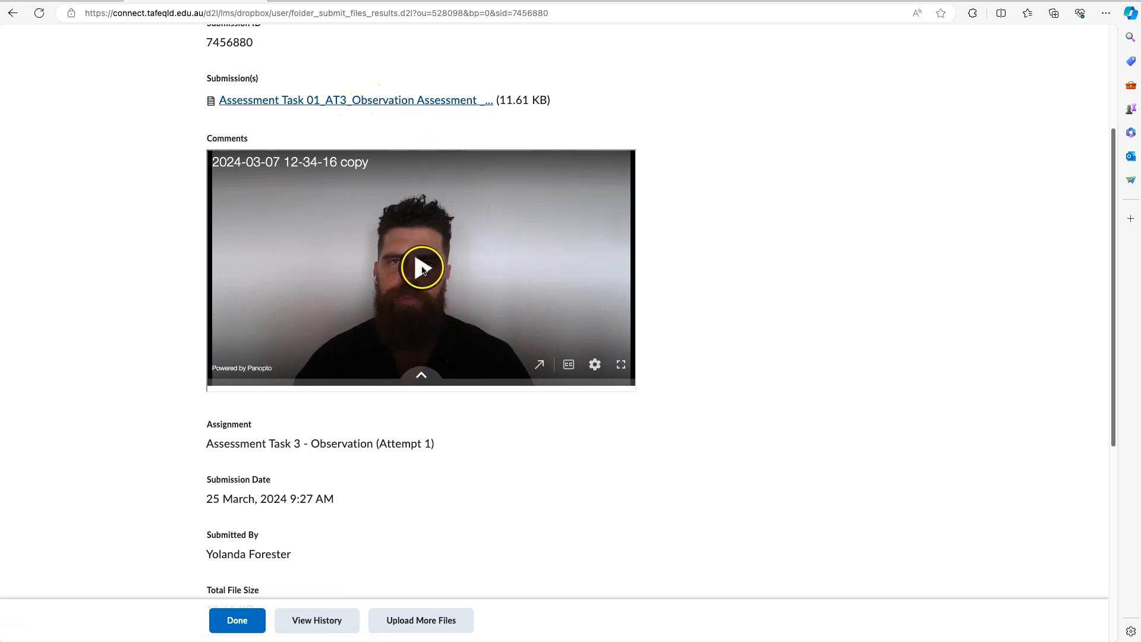
scroll("down", 3)
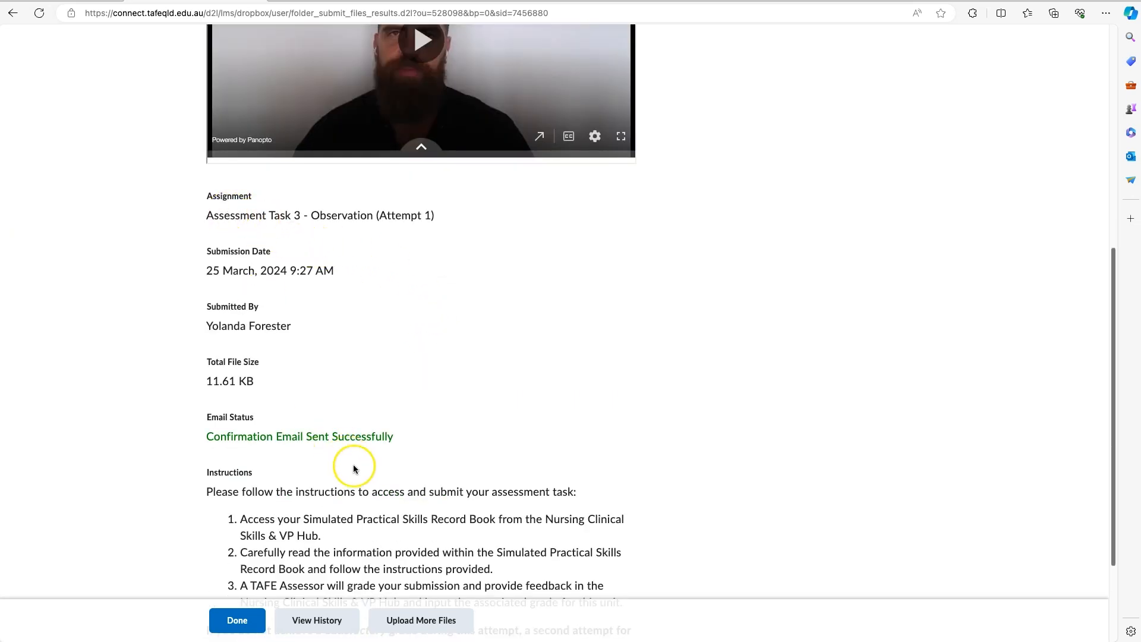
mouse_move(269, 465)
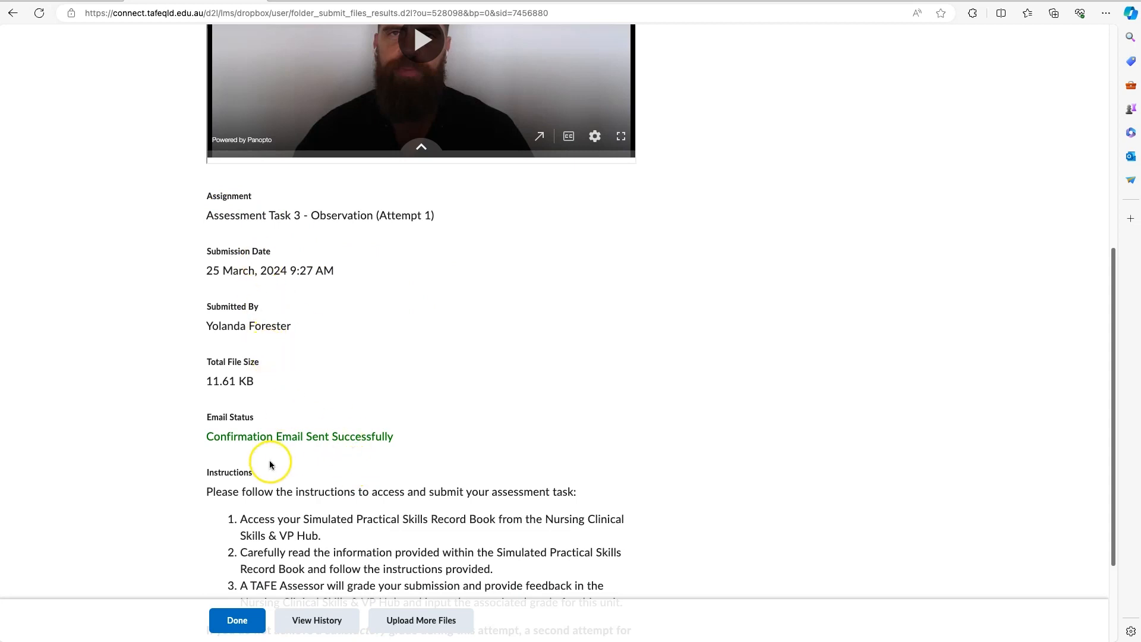
mouse_move(237, 620)
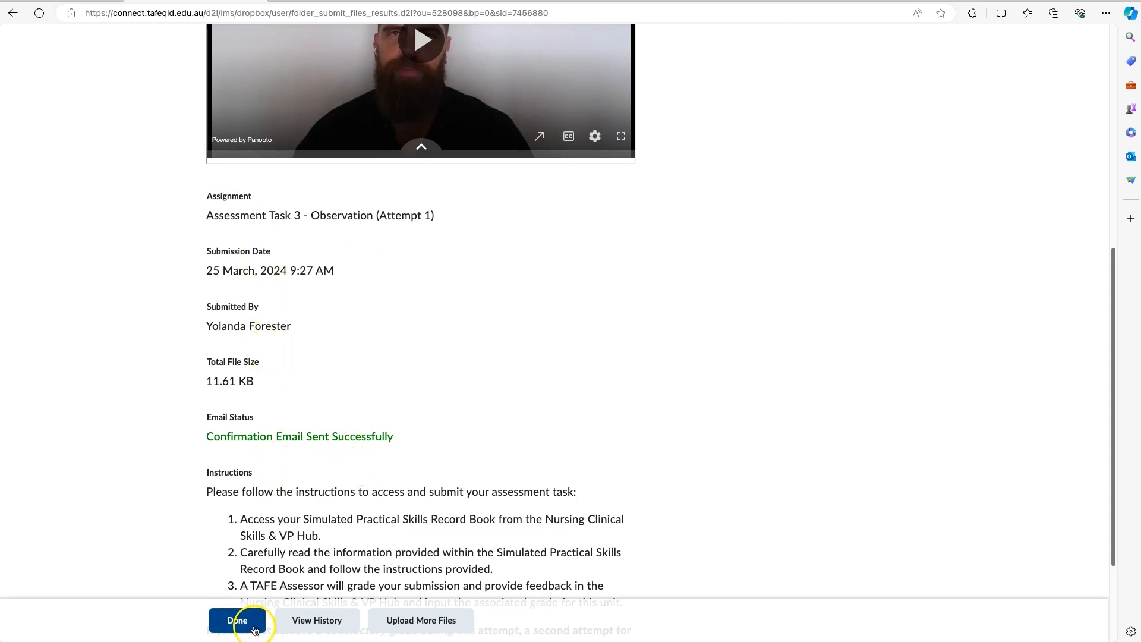
mouse_move(421, 620)
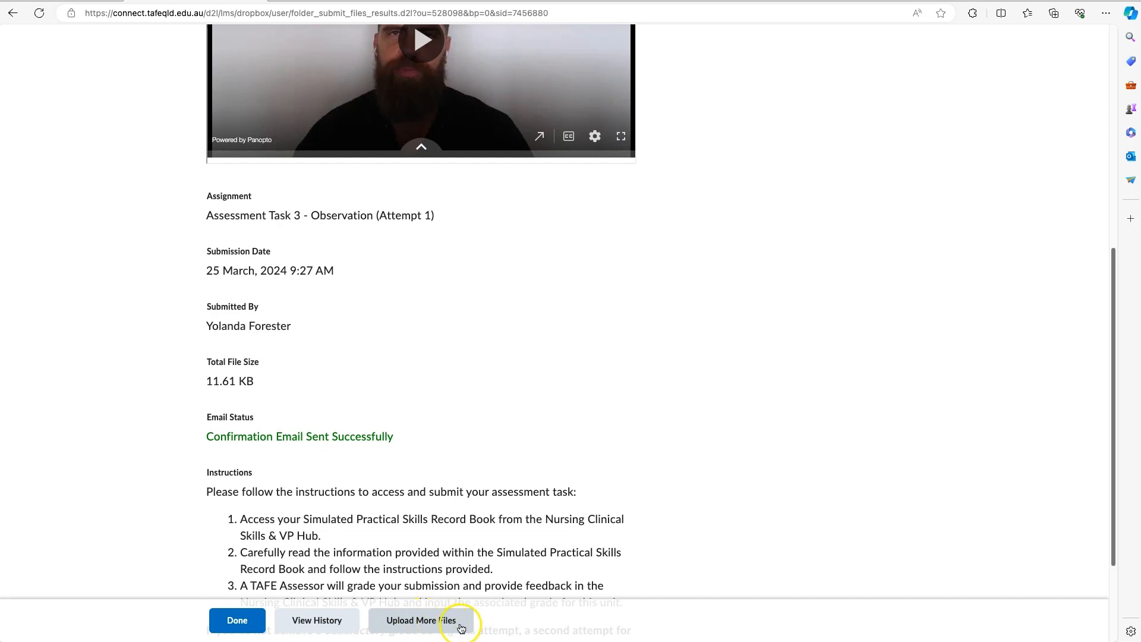